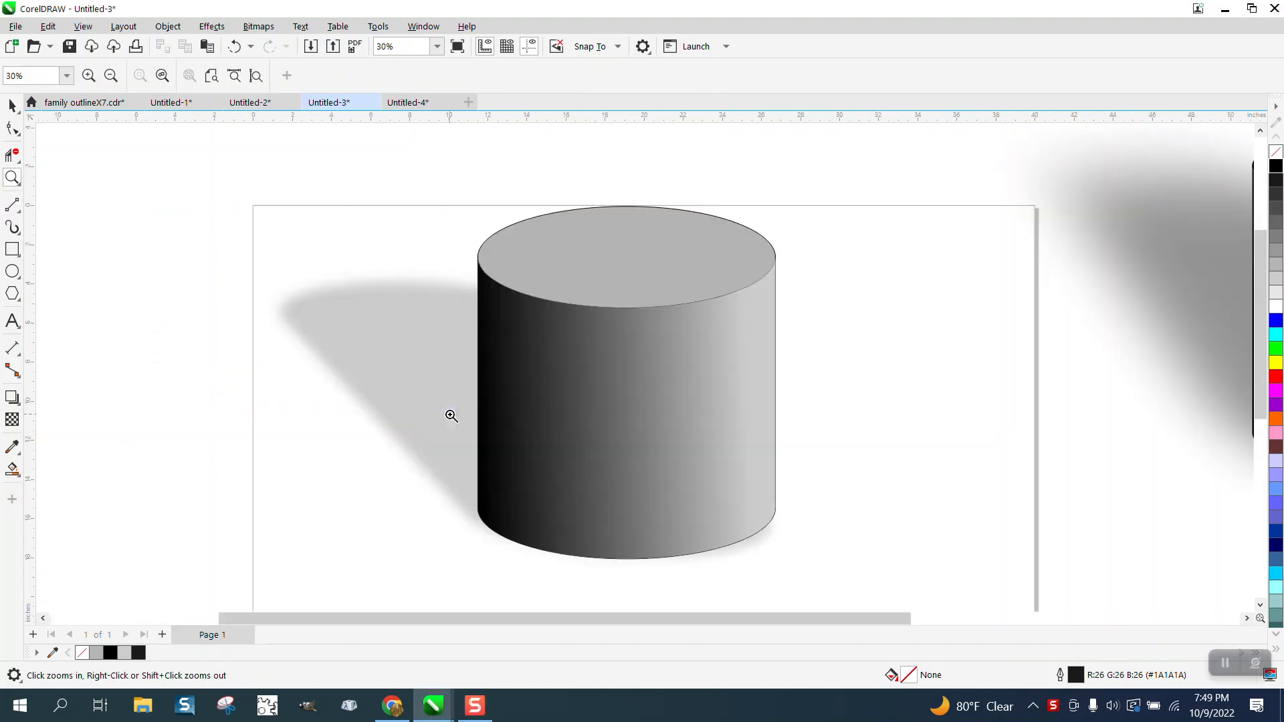
# Zoom out until both shaded cylinders are visible, then reveal the interactive effects flyout
pyautogui.rightClick(451, 415)
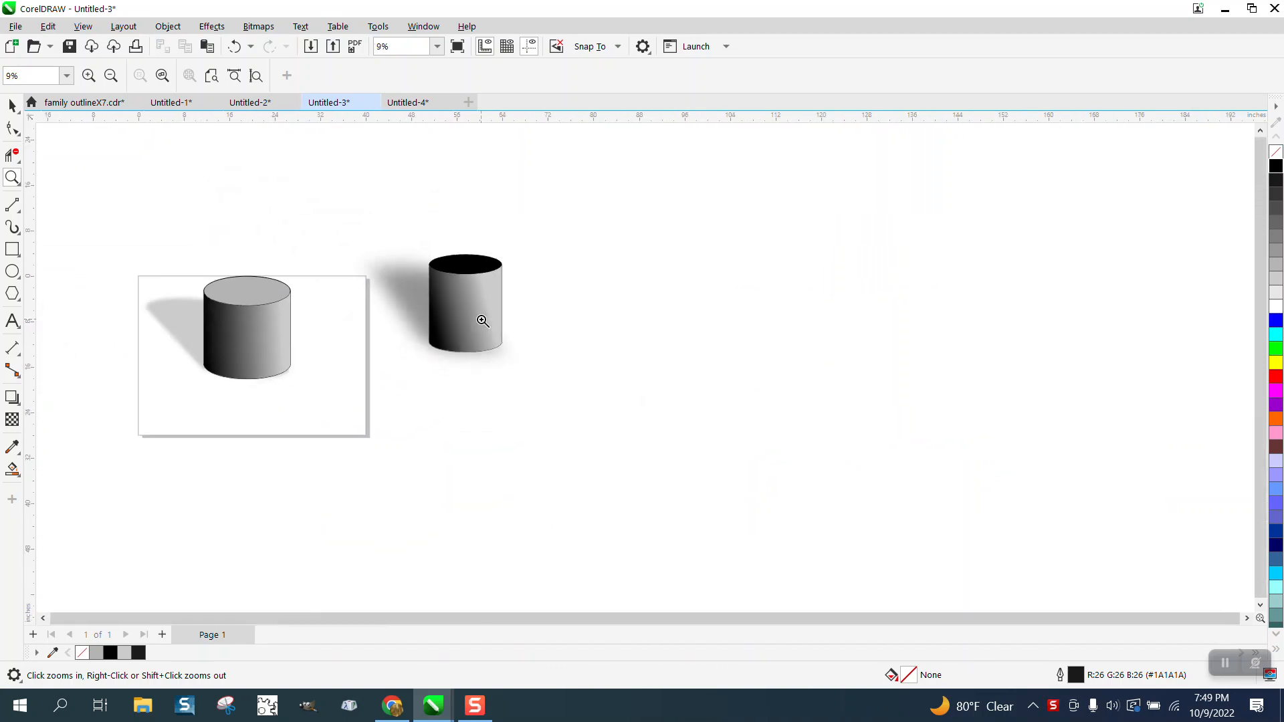
pyautogui.rightClick(482, 321)
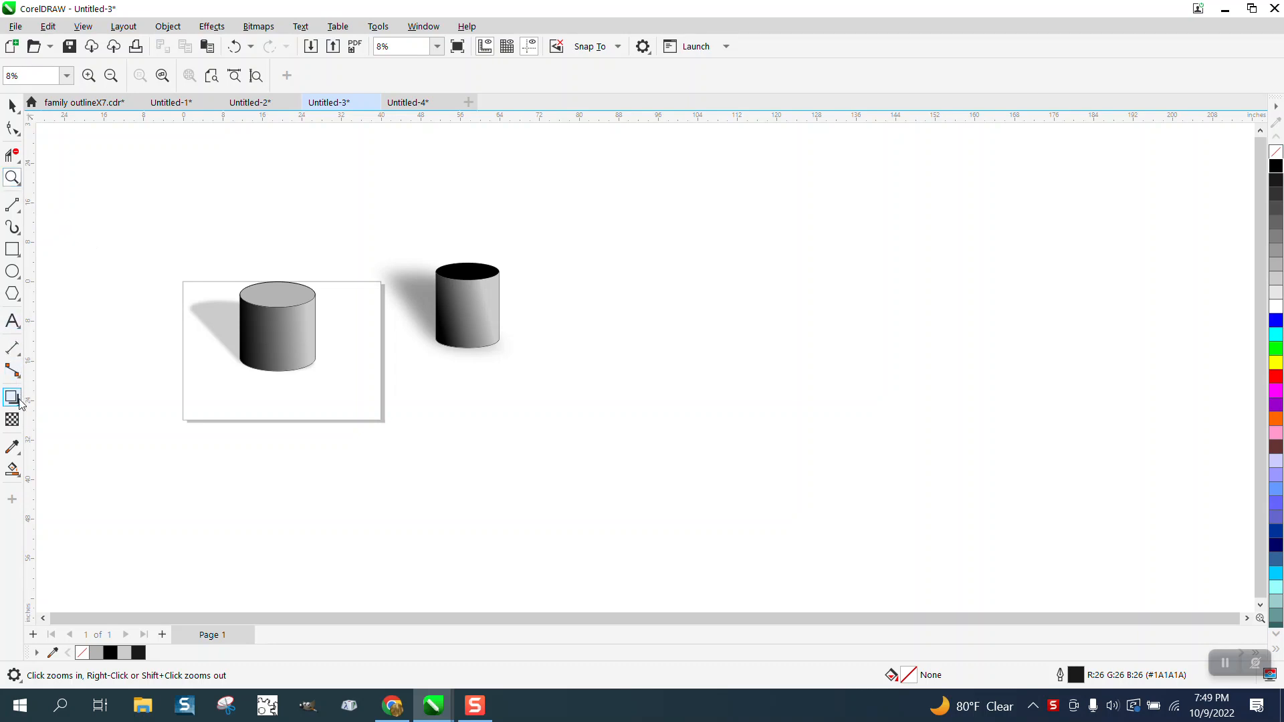
pyautogui.click(13, 397)
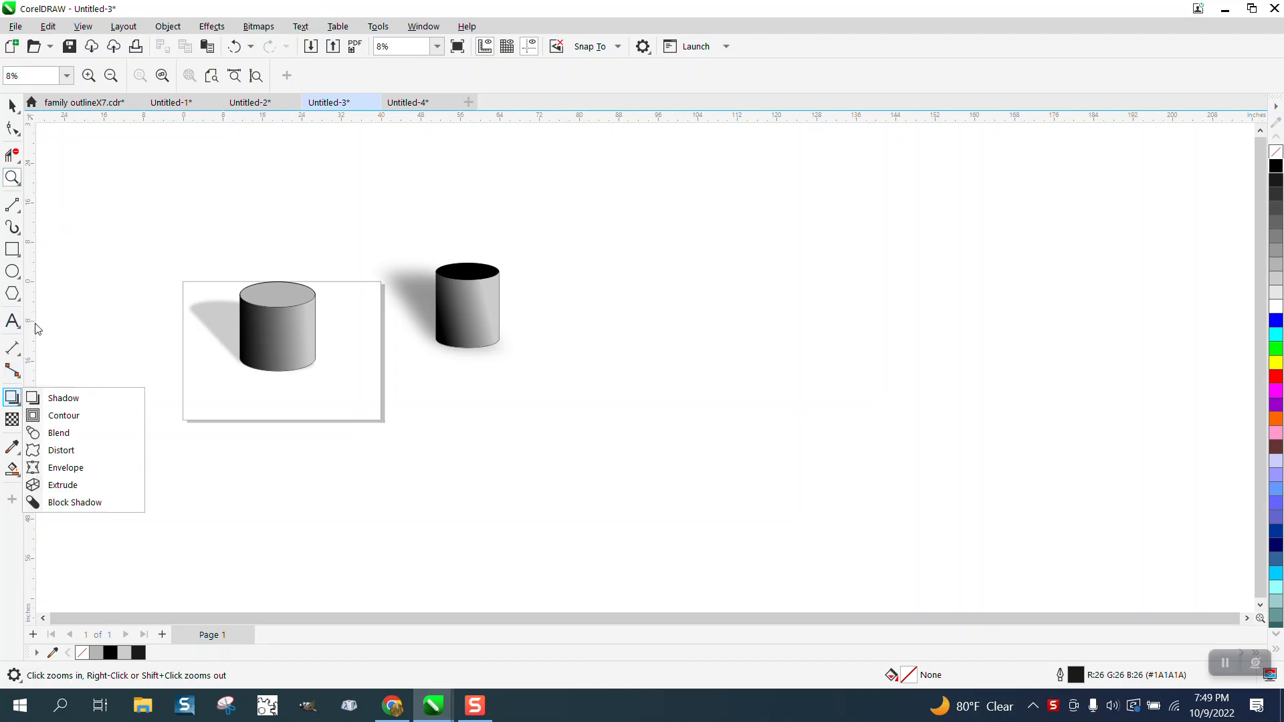
# Draw a cylinder outline from two ellipses joined by vertical sides and trim hidden segments
pyautogui.click(12, 271)
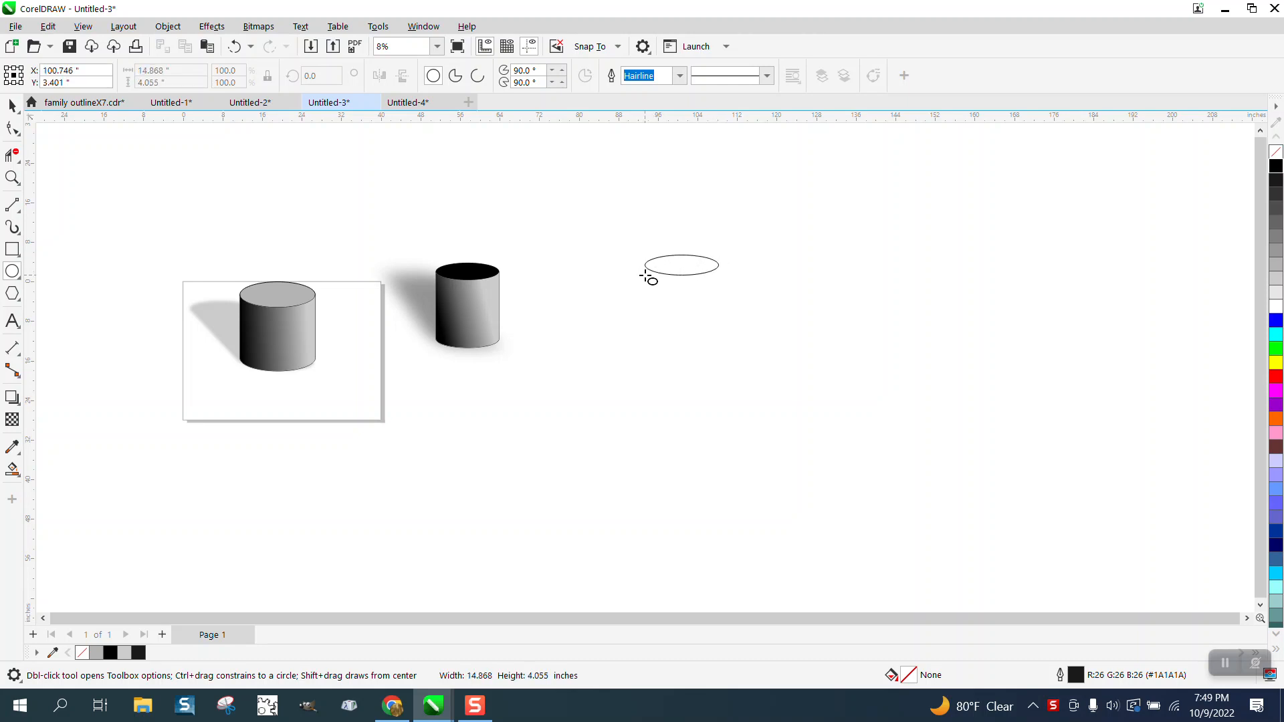
pyautogui.click(678, 264)
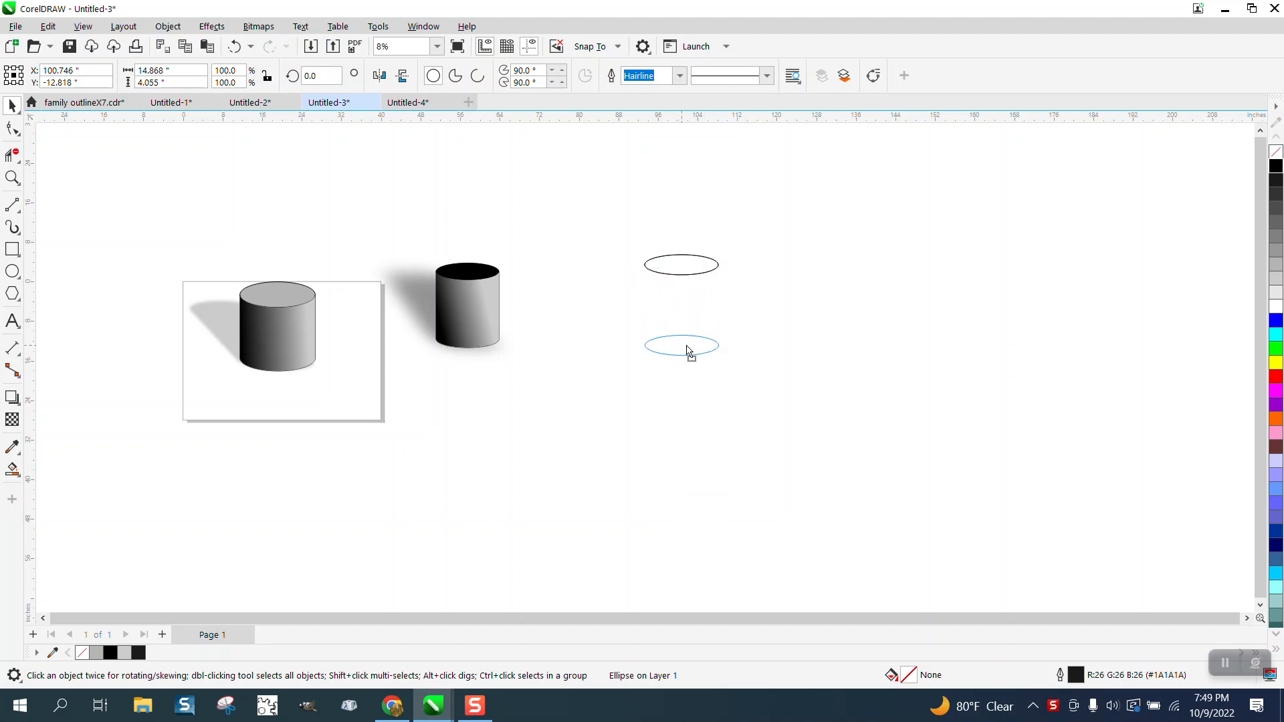
pyautogui.click(12, 178)
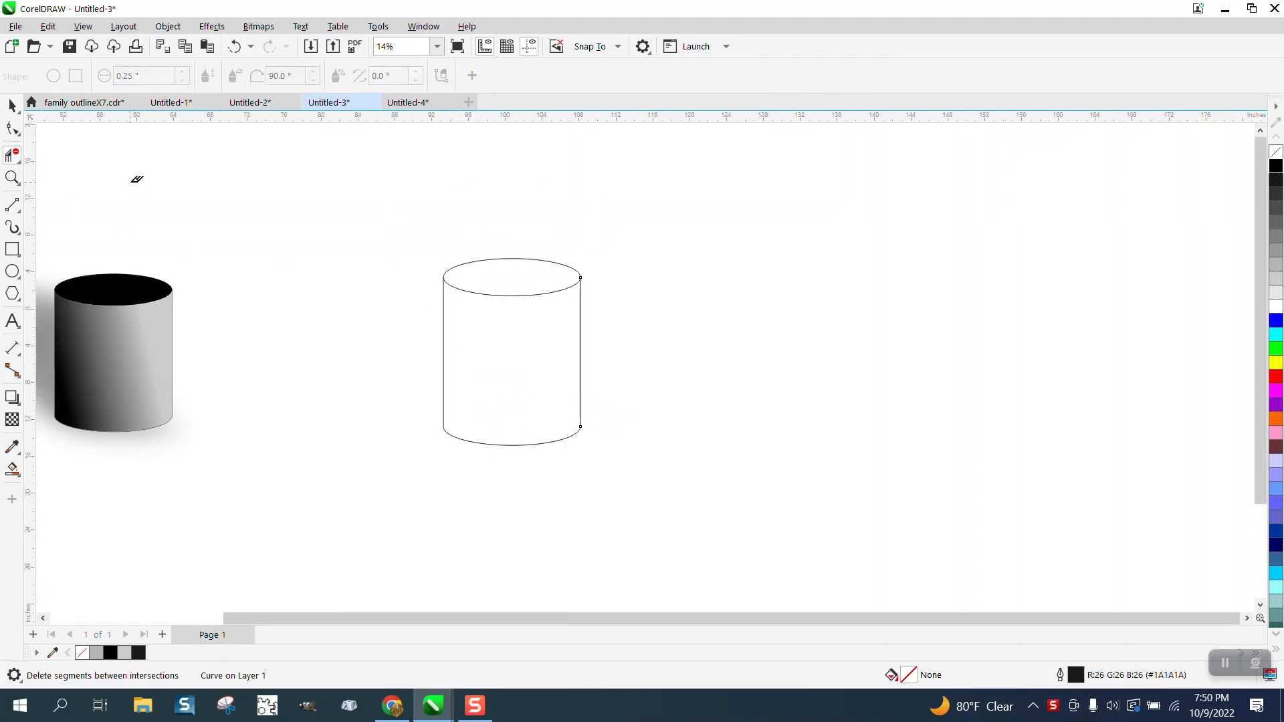
pyautogui.click(511, 352)
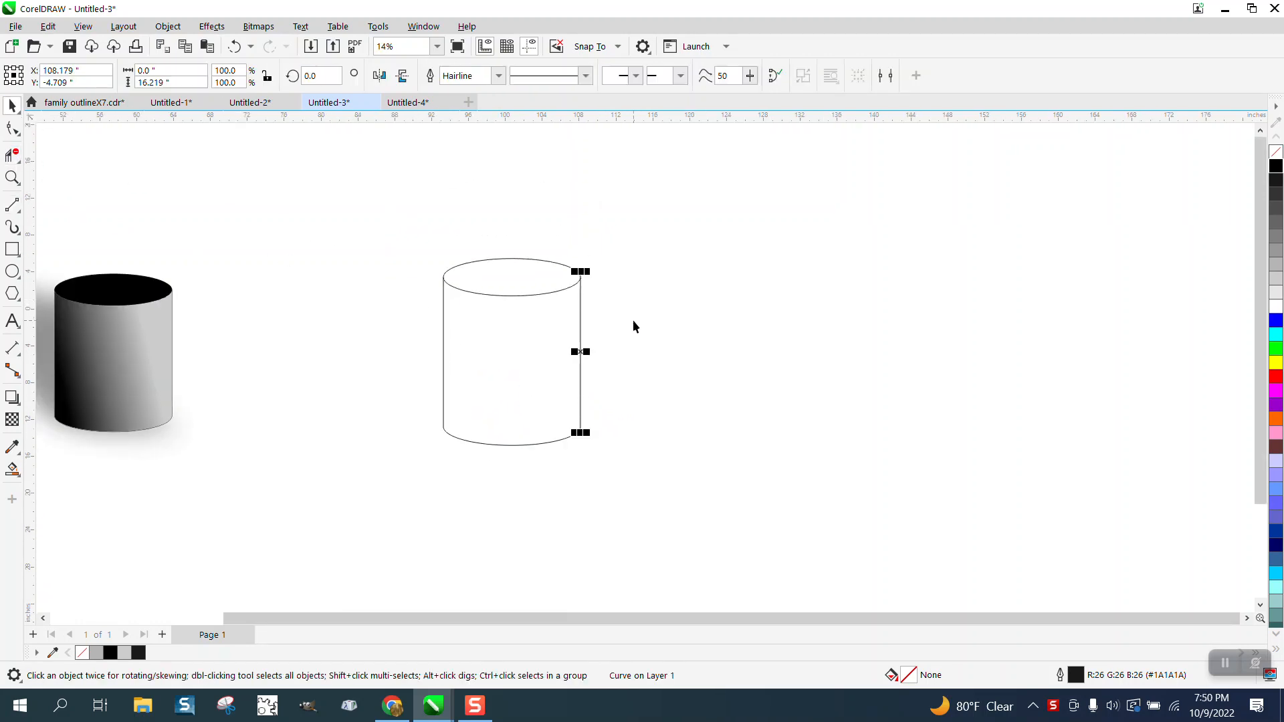
# Smart-fill the new cylinder's top ellipse mid-grey and its body solid black
pyautogui.click(511, 277)
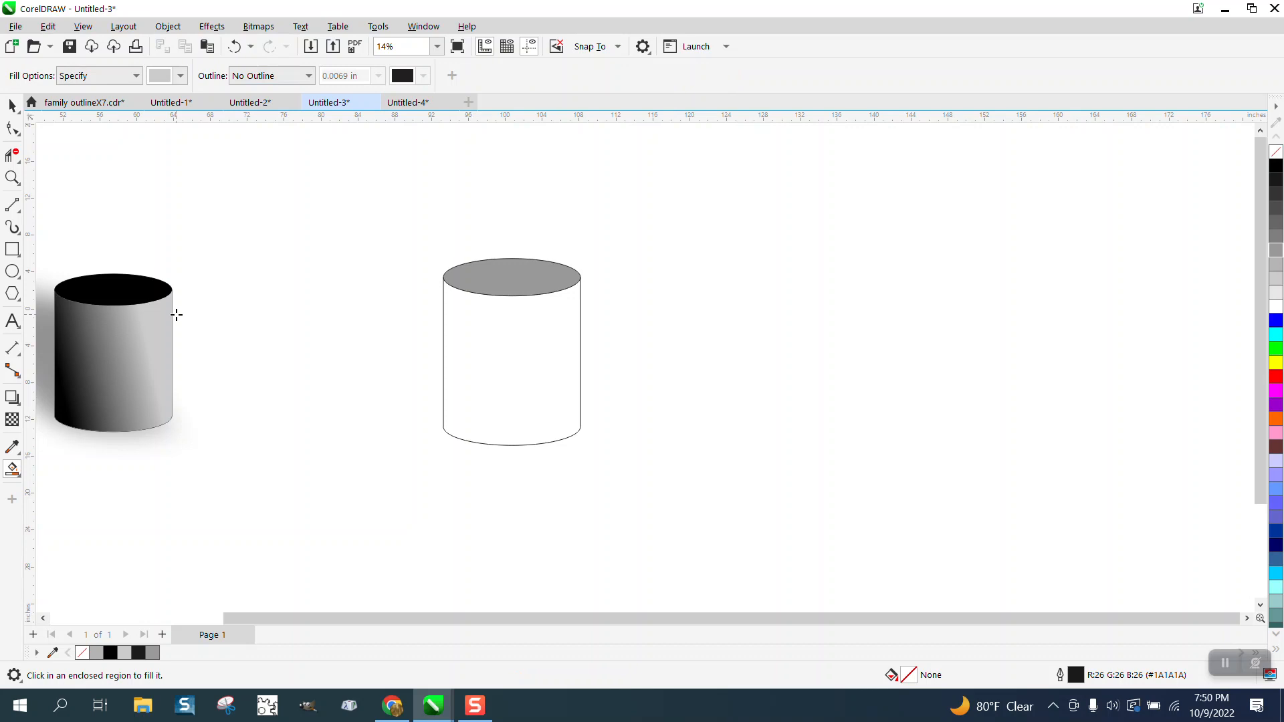
pyautogui.moveTo(504, 377)
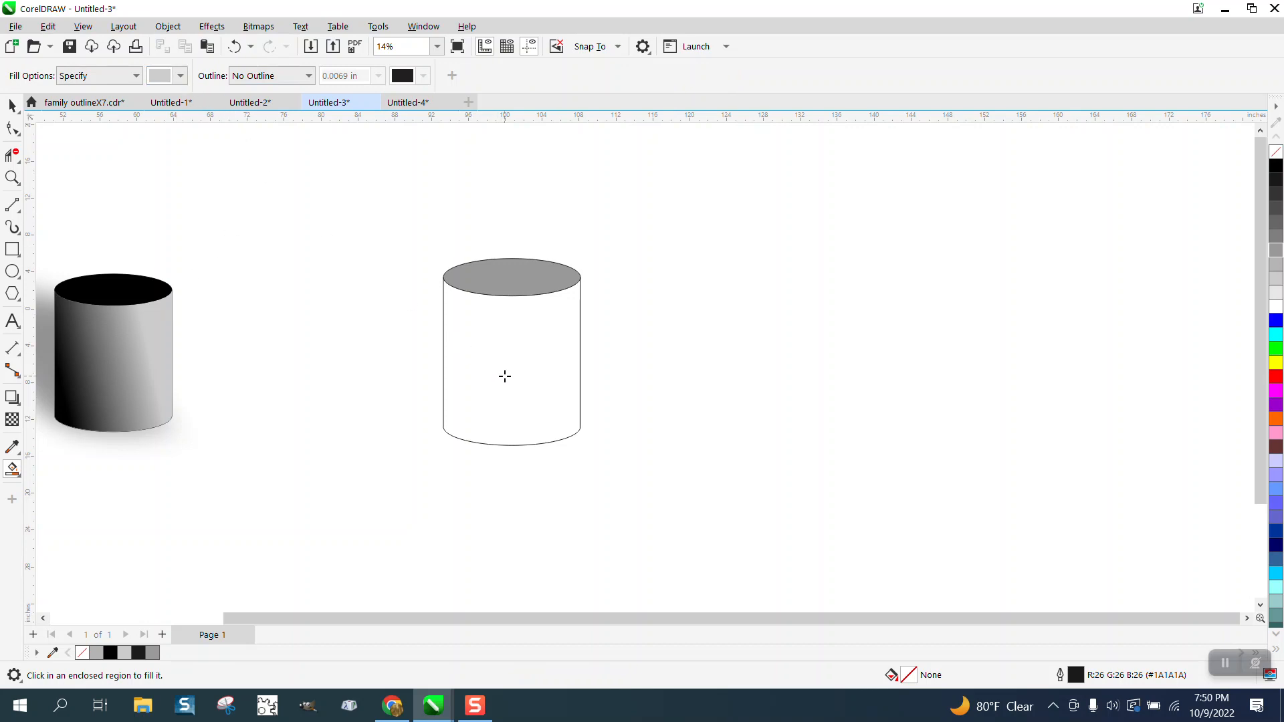
pyautogui.click(510, 361)
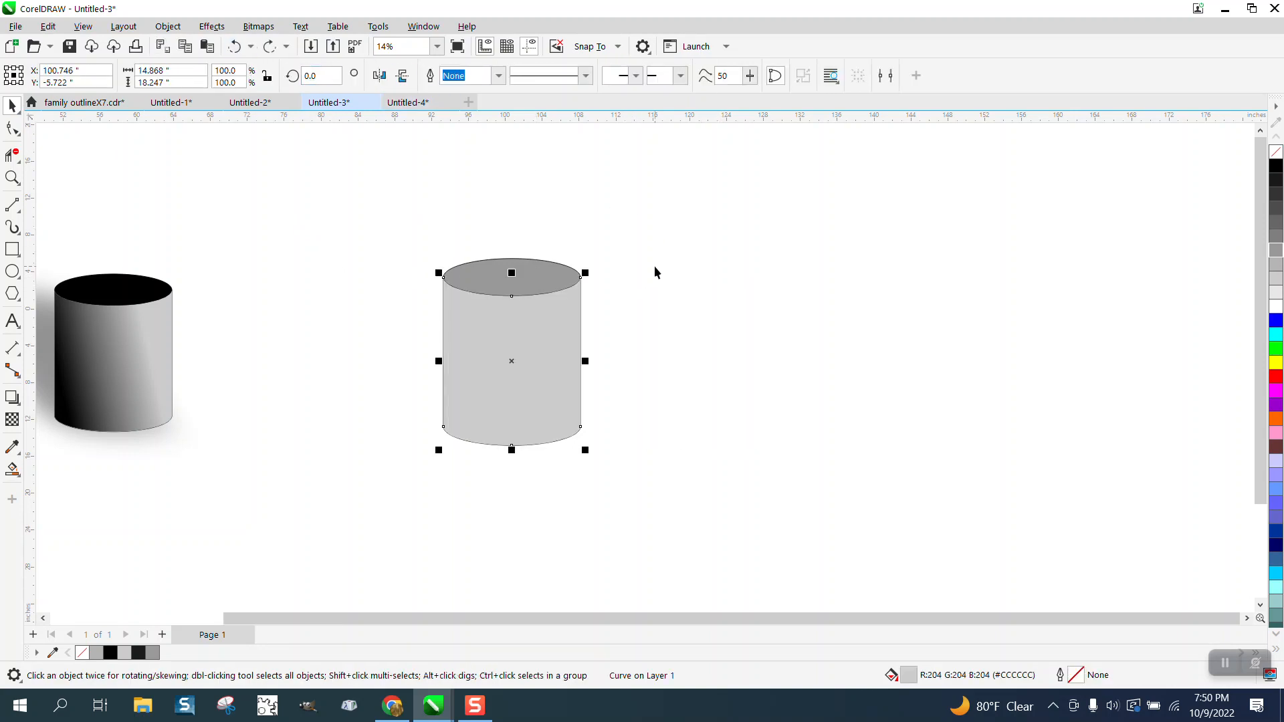
pyautogui.click(1273, 168)
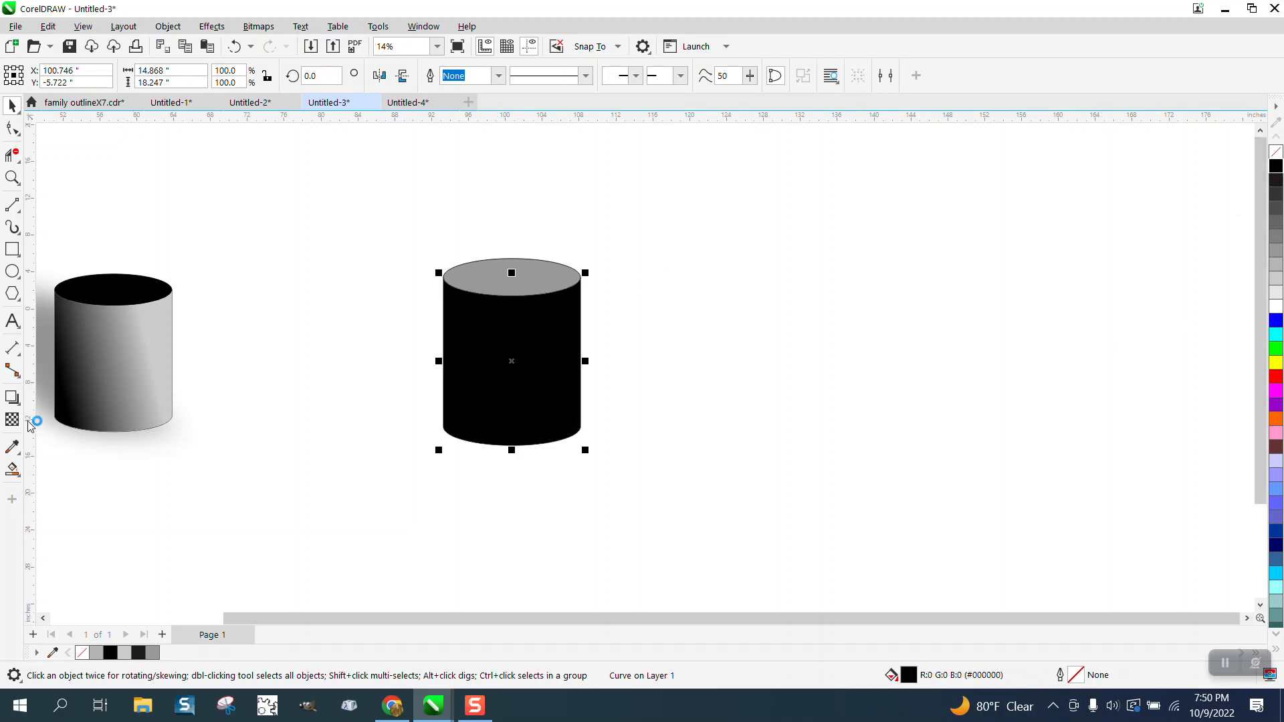
# Shade the body with a linear fountain transparency, duplicate the cylinder right, and select the middle one
pyautogui.click(12, 420)
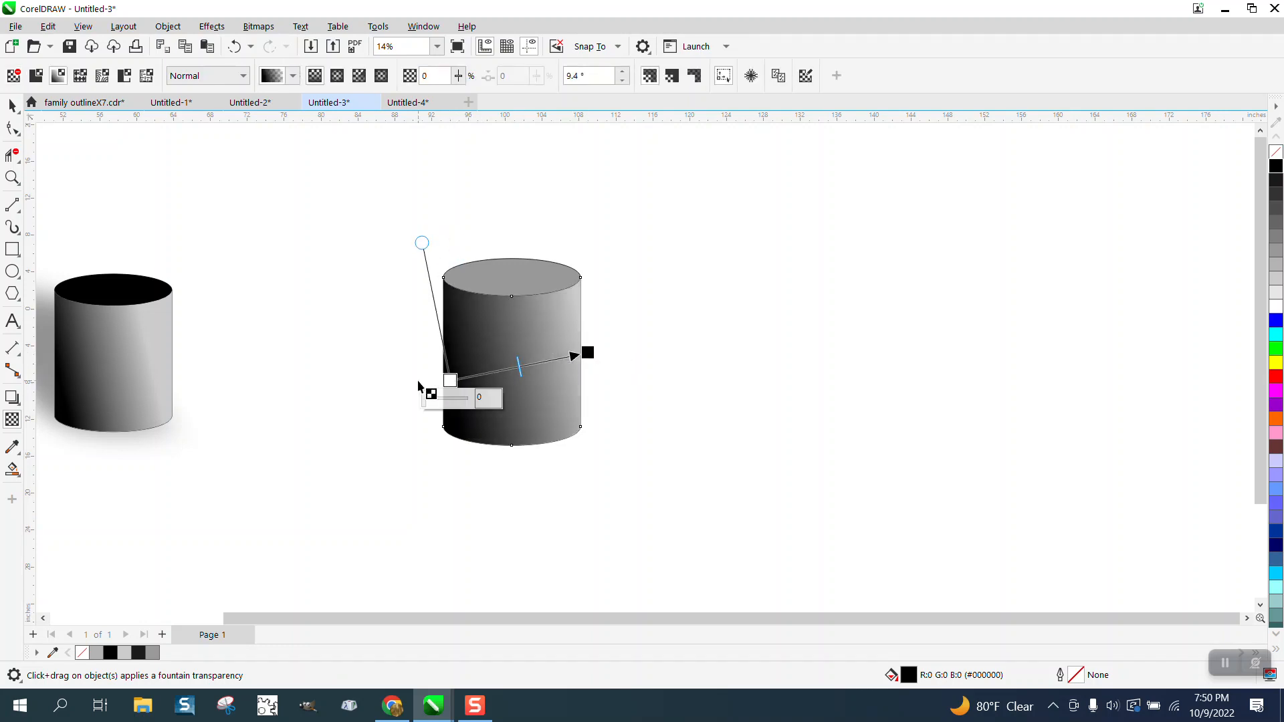
pyautogui.click(11, 106)
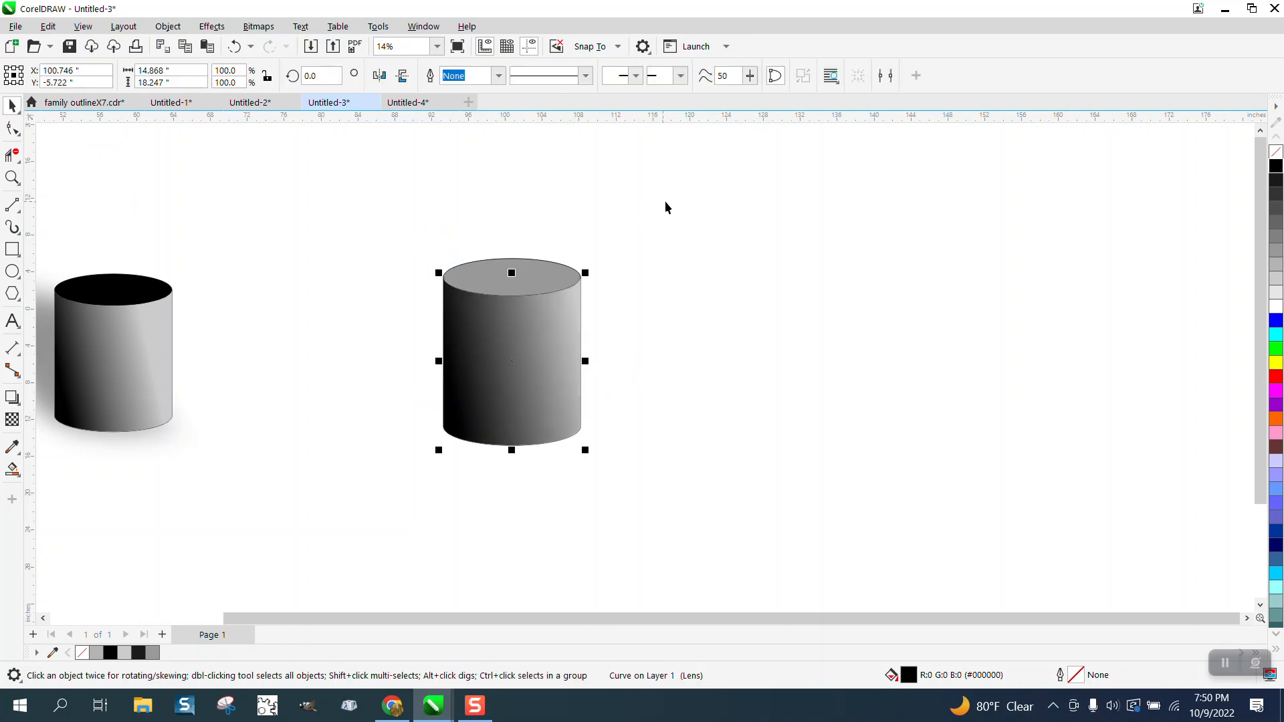
pyautogui.moveTo(613, 356)
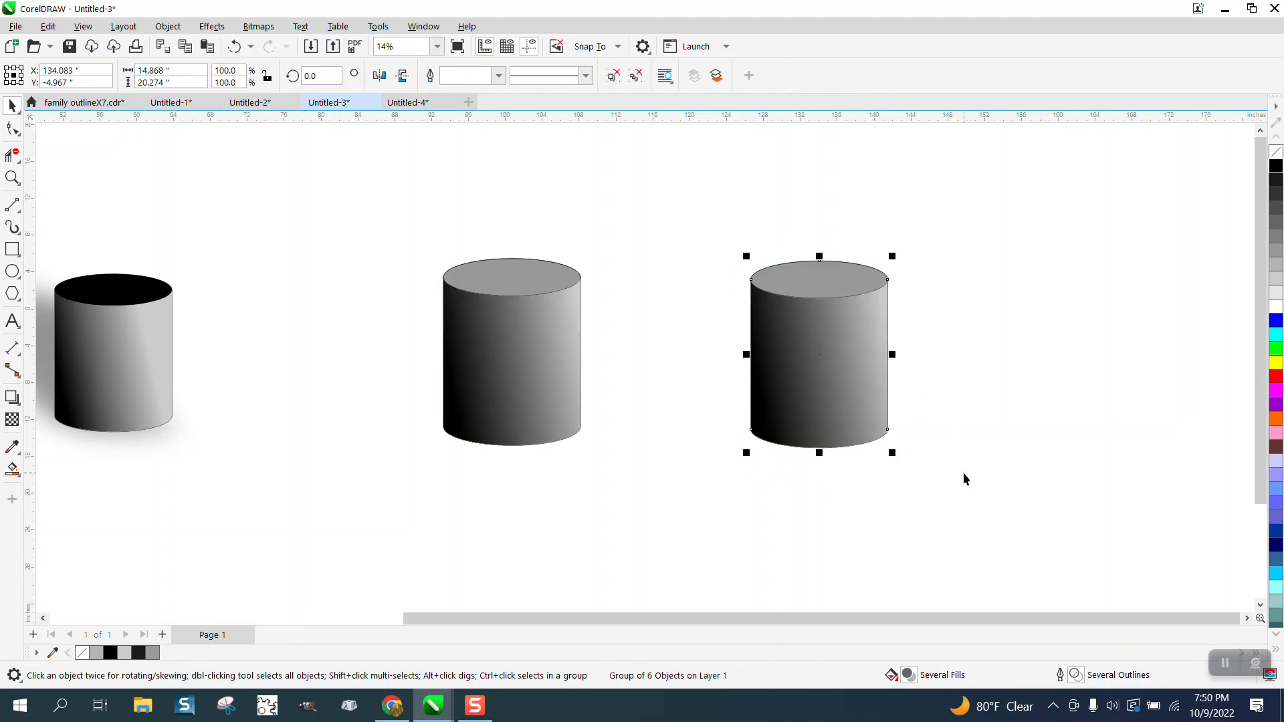
pyautogui.click(511, 352)
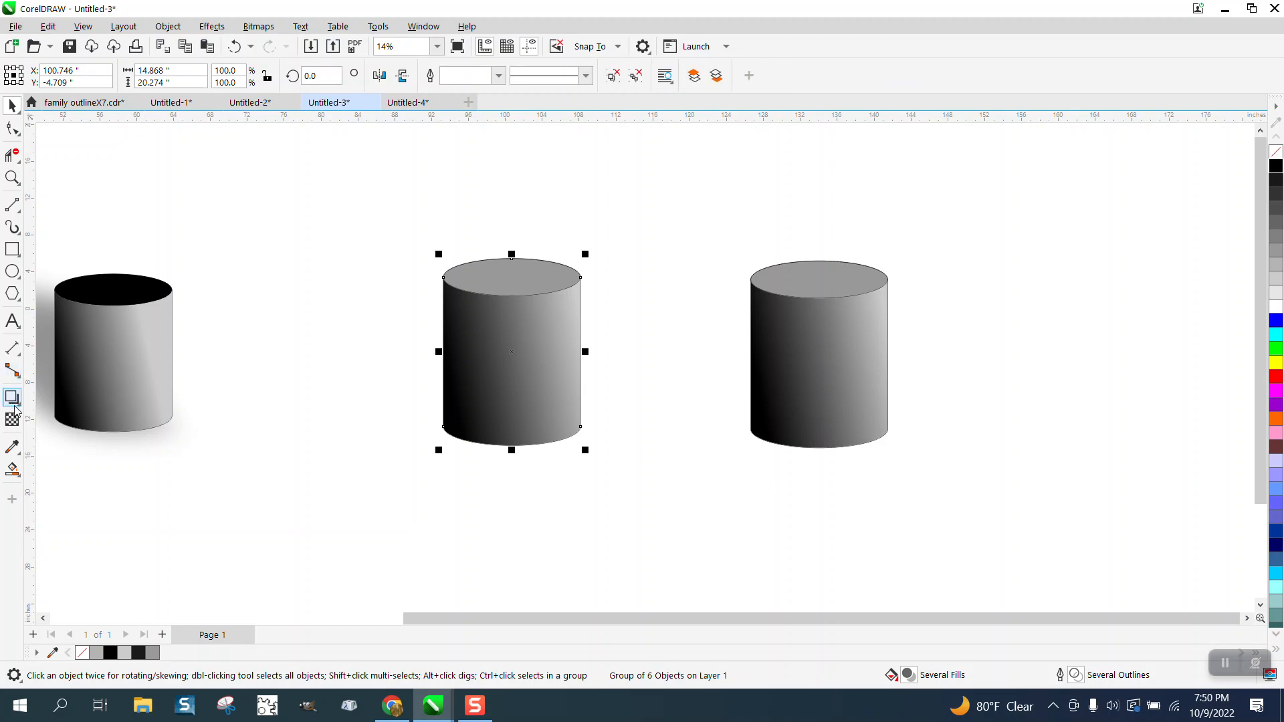
# Give the middle cylinder a drop shadow with raised opacity and softer feathering
pyautogui.click(13, 397)
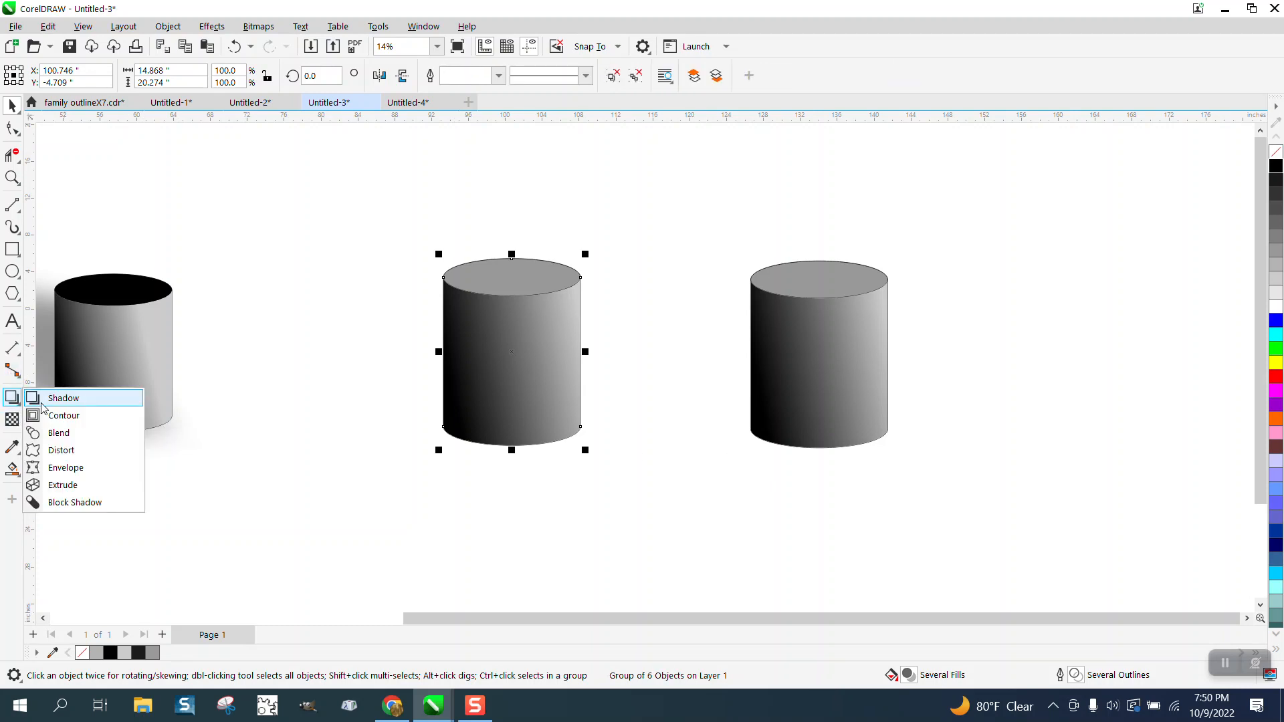
pyautogui.click(64, 398)
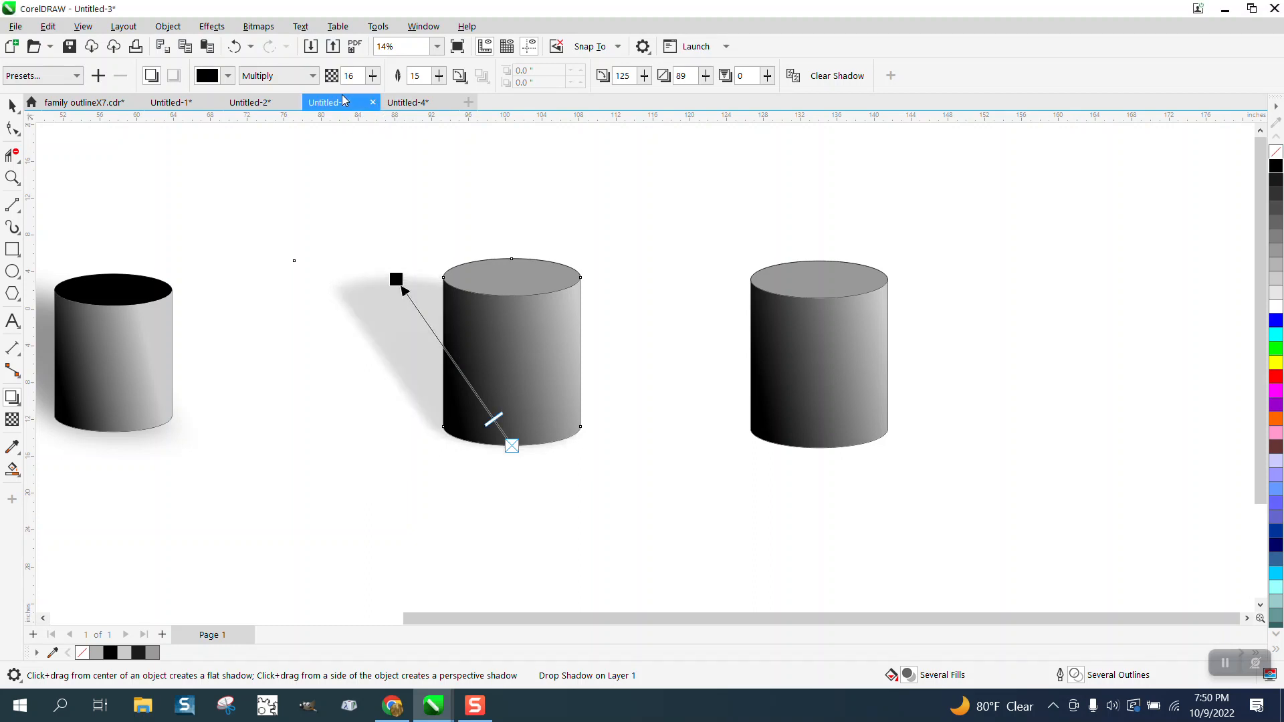
pyautogui.click(373, 76)
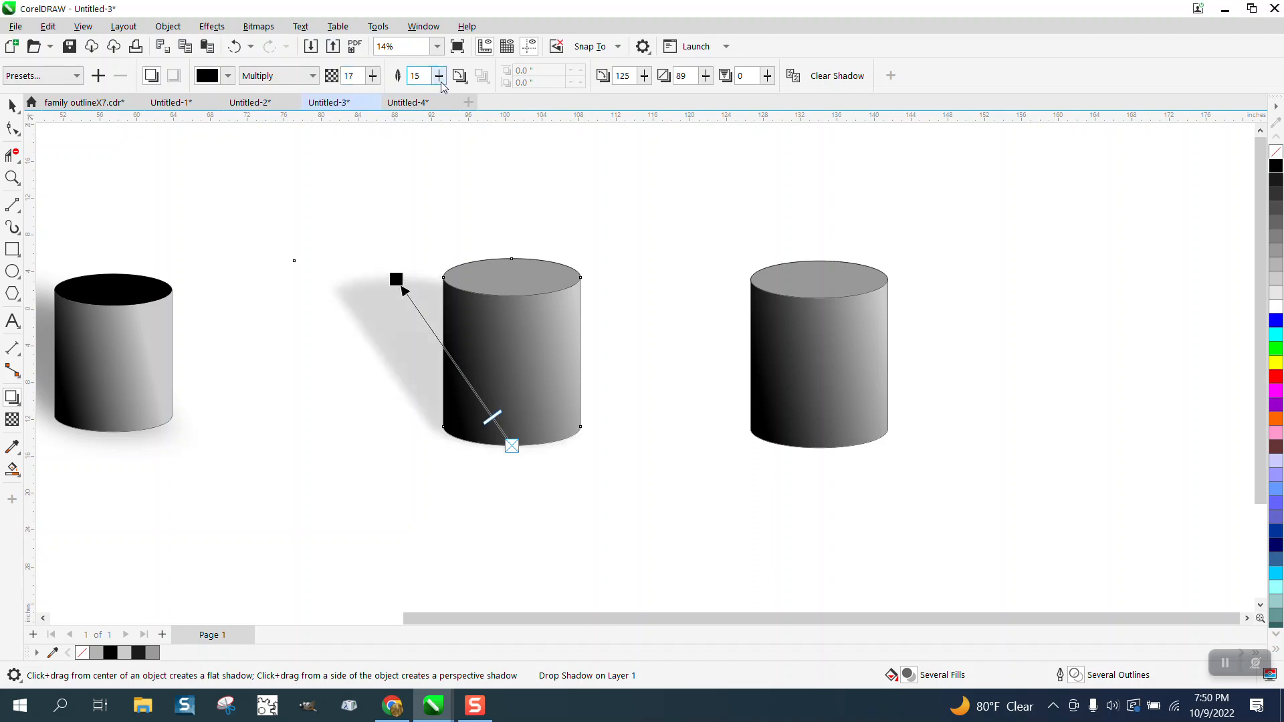
pyautogui.click(438, 76)
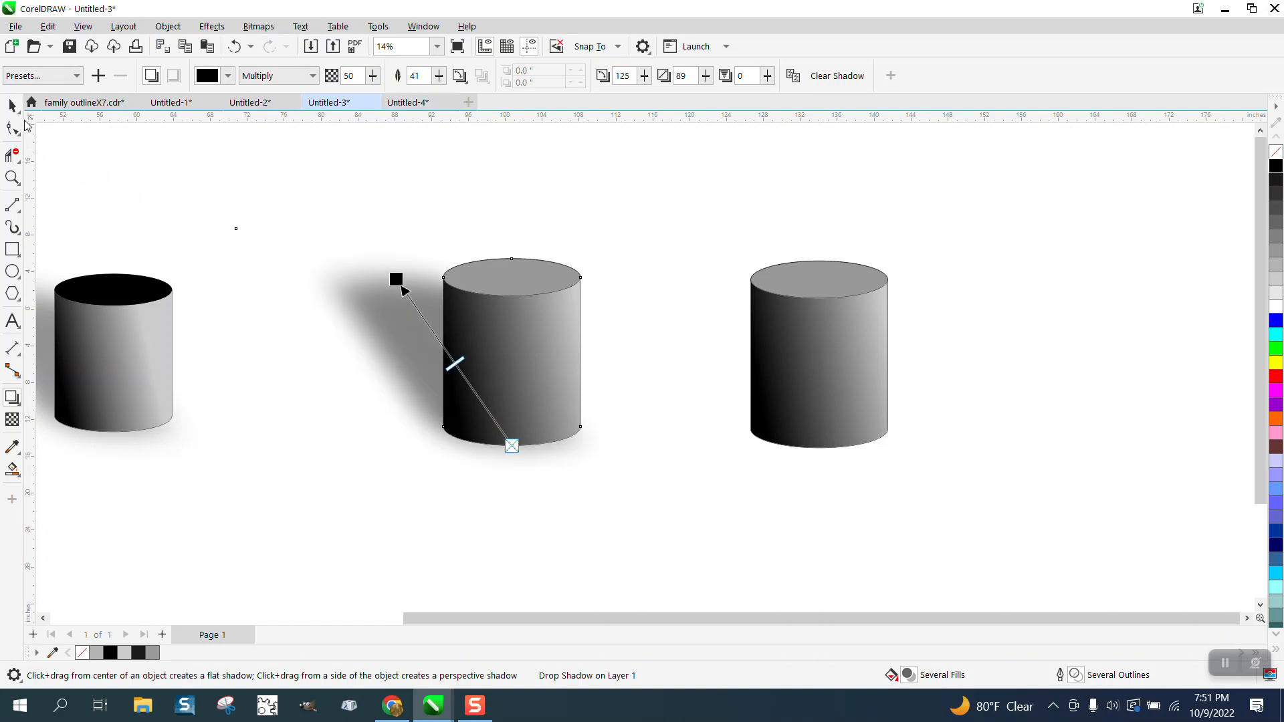
# Select the new drop shadow, then the shadowless cylinder group on the right
pyautogui.click(729, 282)
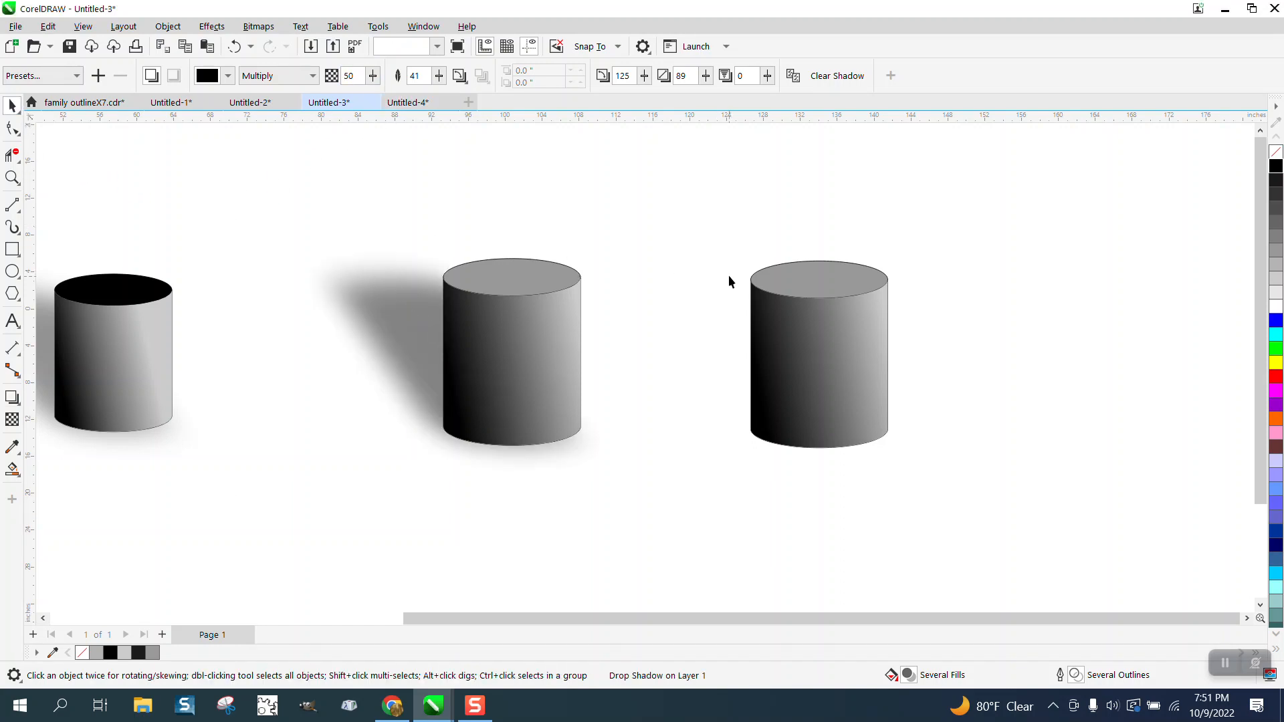
pyautogui.click(819, 354)
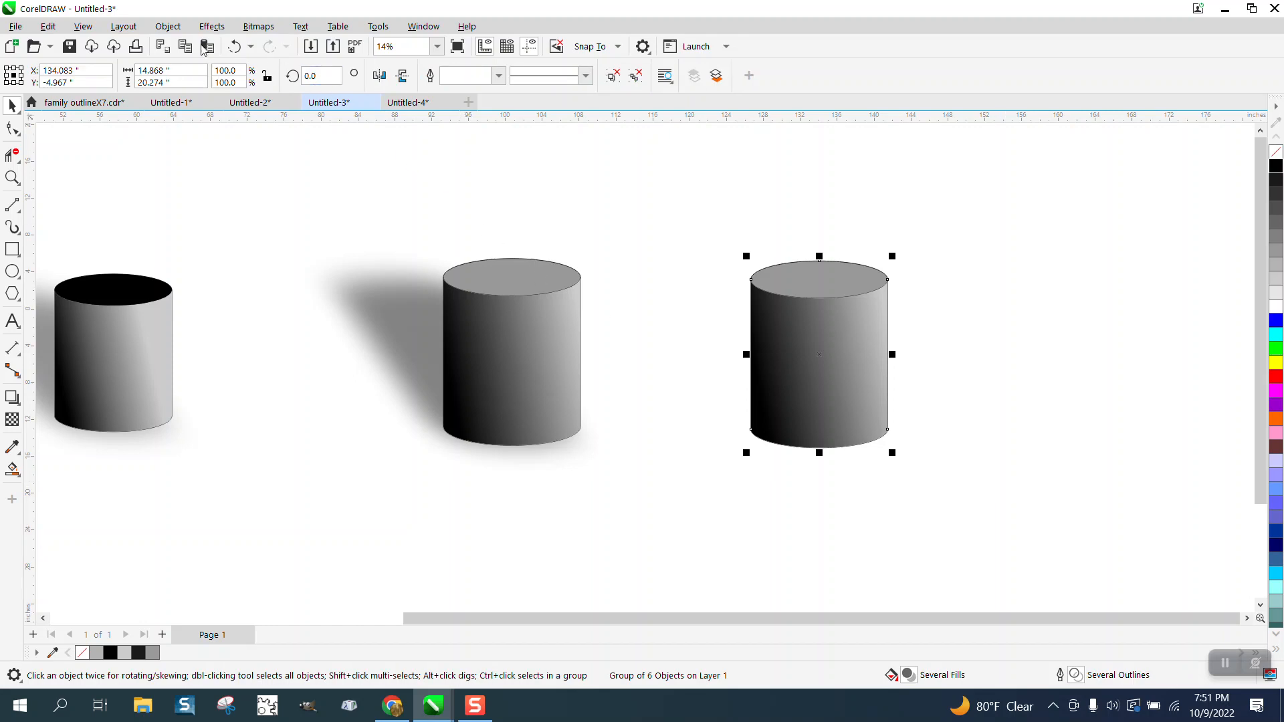
# Ungroup the right cylinder, create a Boundary silhouette of it and skew it toward the upper left
pyautogui.click(167, 26)
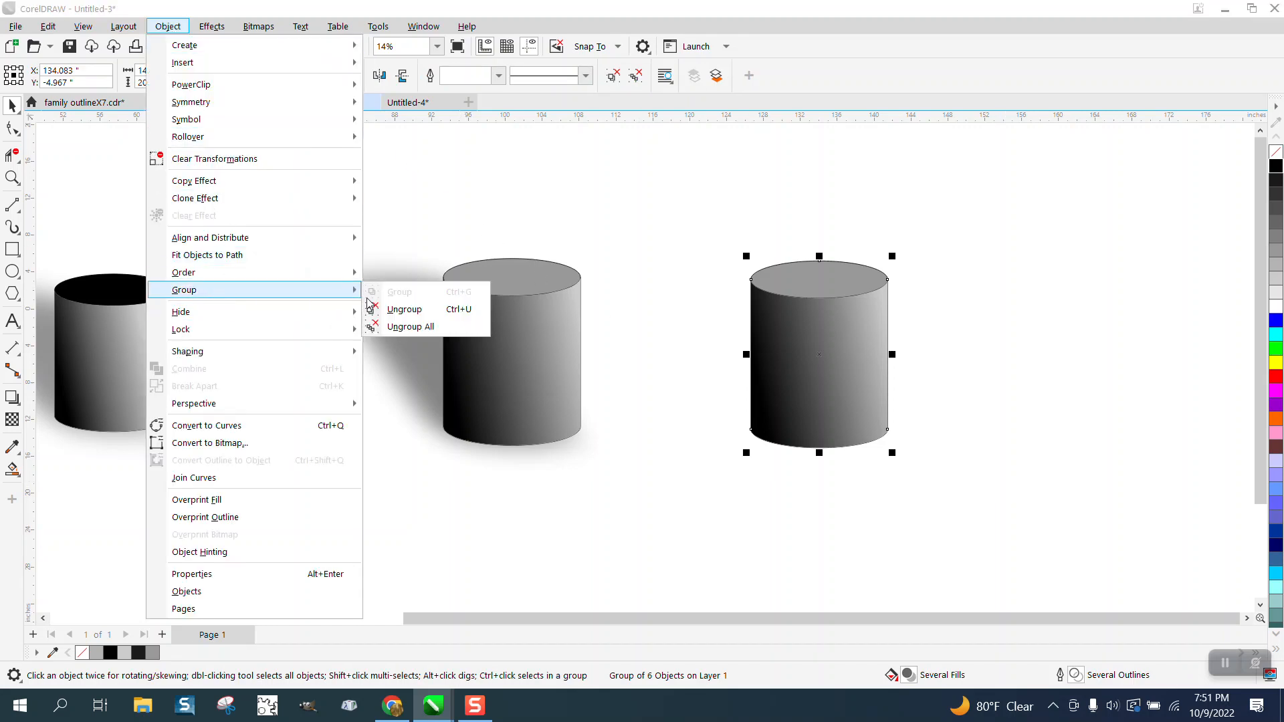
pyautogui.click(404, 309)
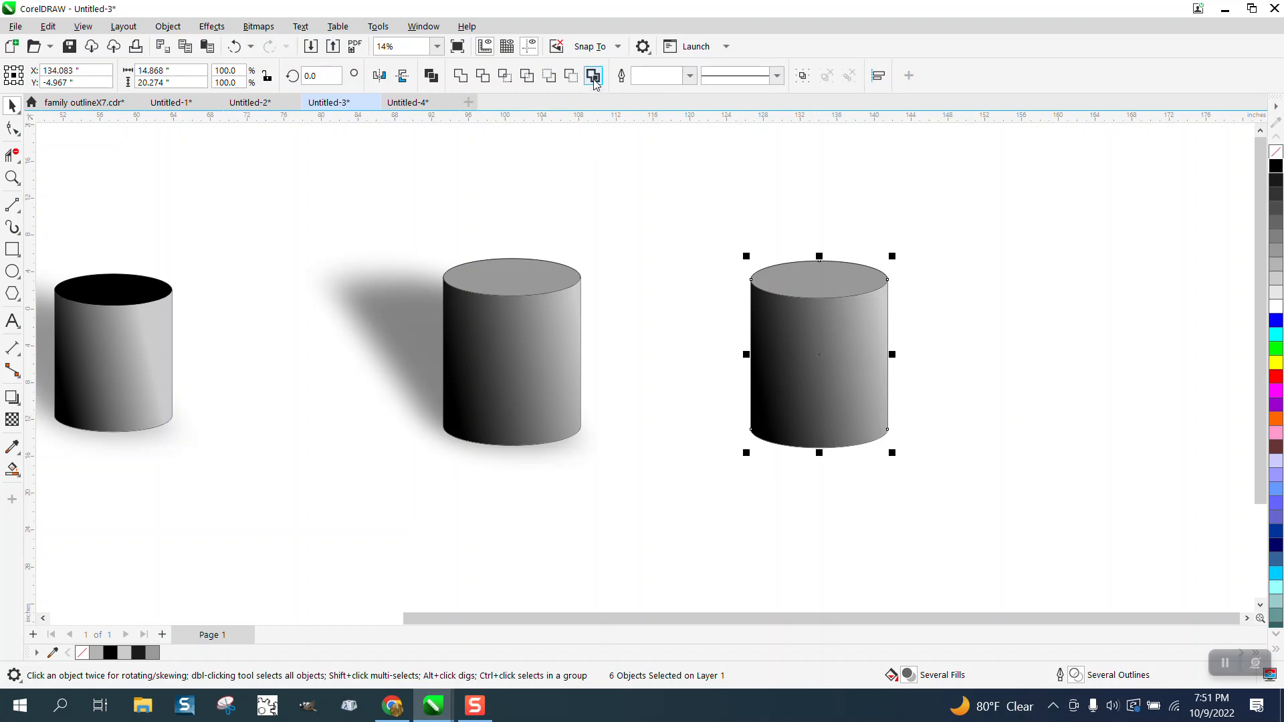
pyautogui.click(592, 75)
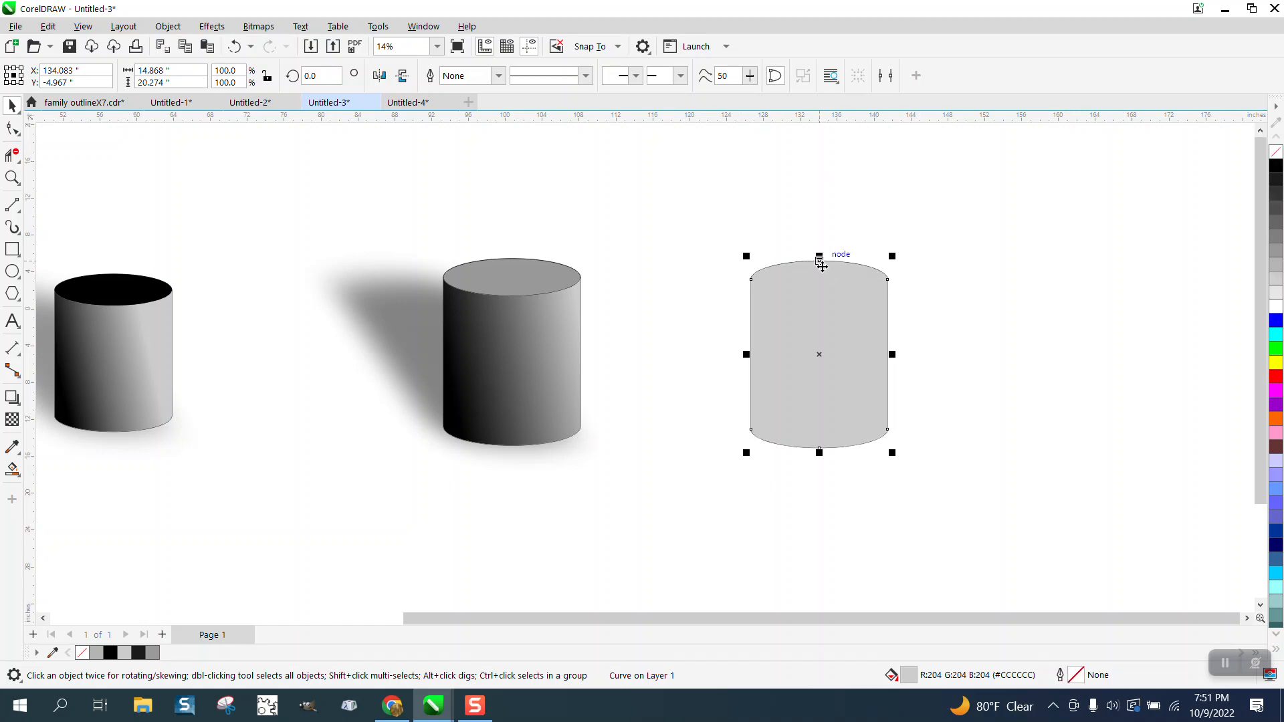
pyautogui.click(819, 353)
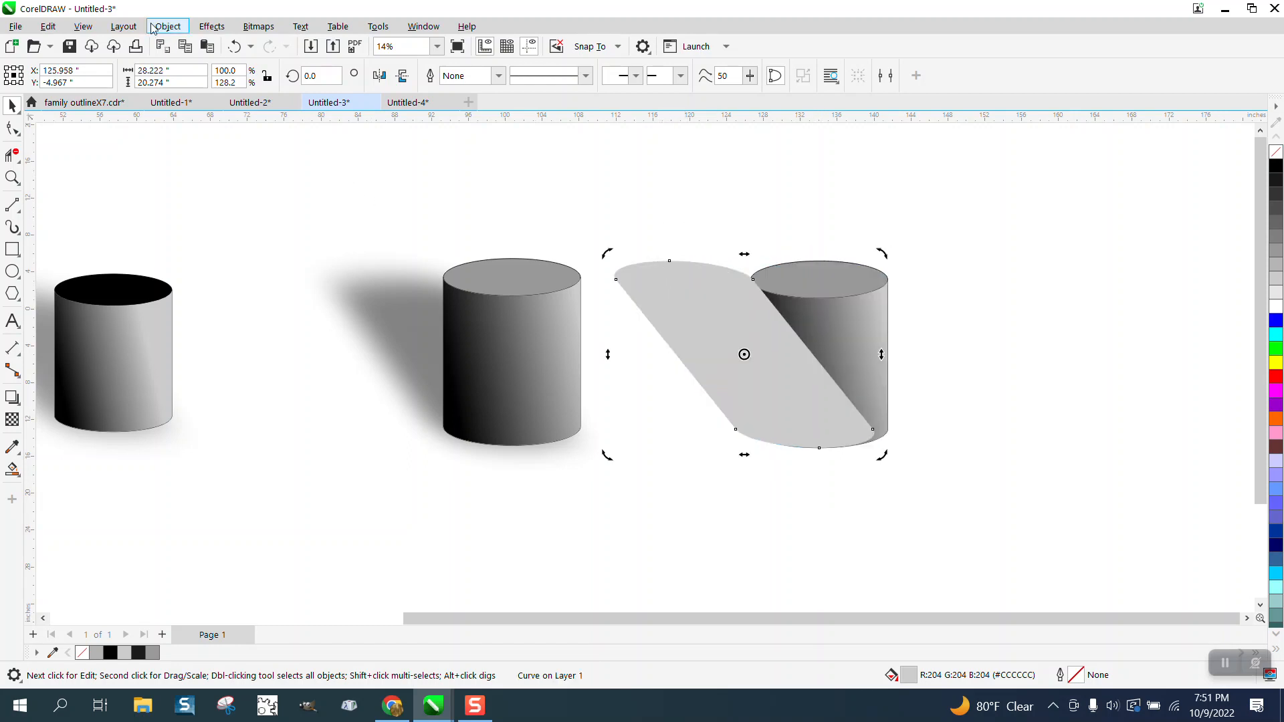
# Send the skewed silhouette behind the right cylinder and select it for further effects
pyautogui.click(166, 26)
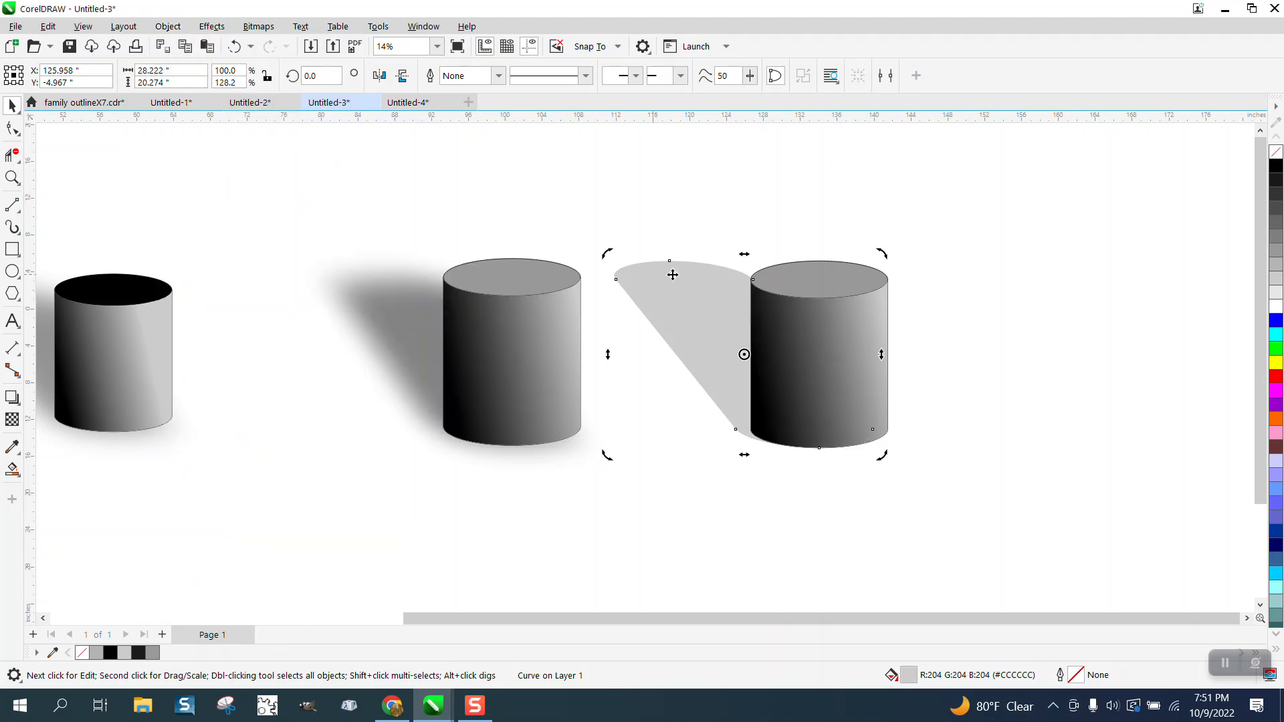
pyautogui.click(12, 179)
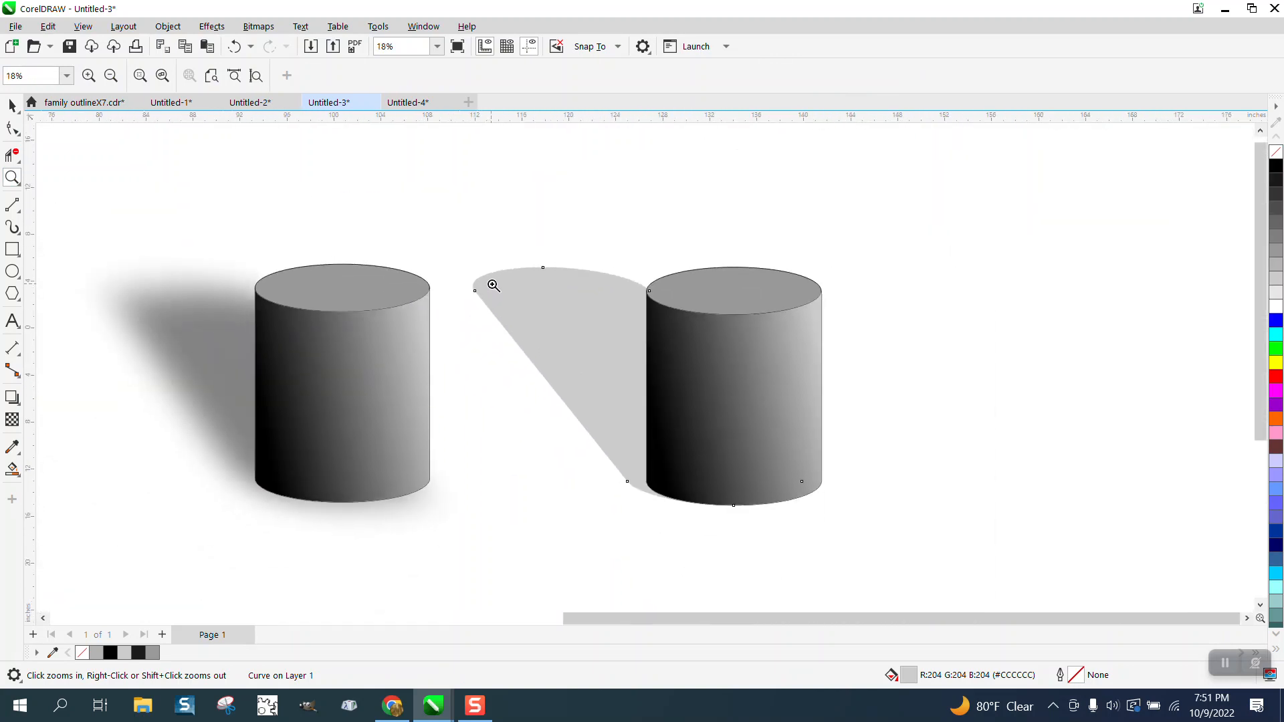
pyautogui.click(12, 107)
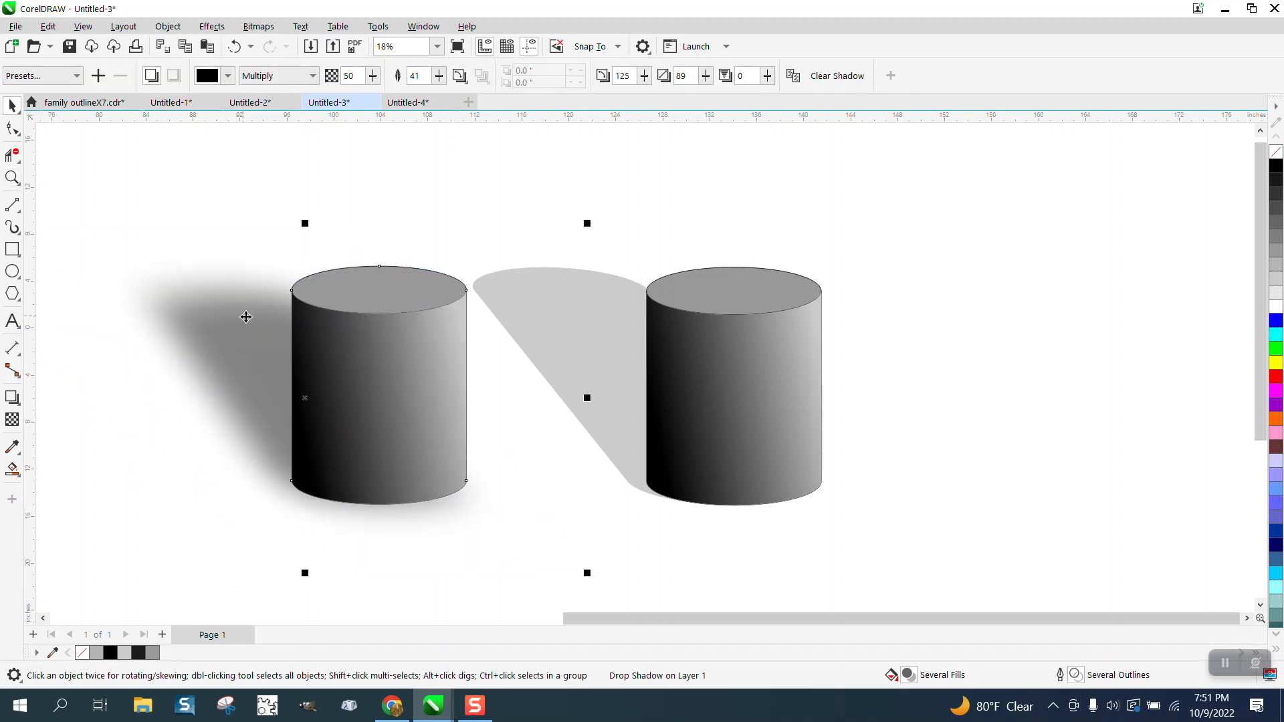
pyautogui.click(561, 327)
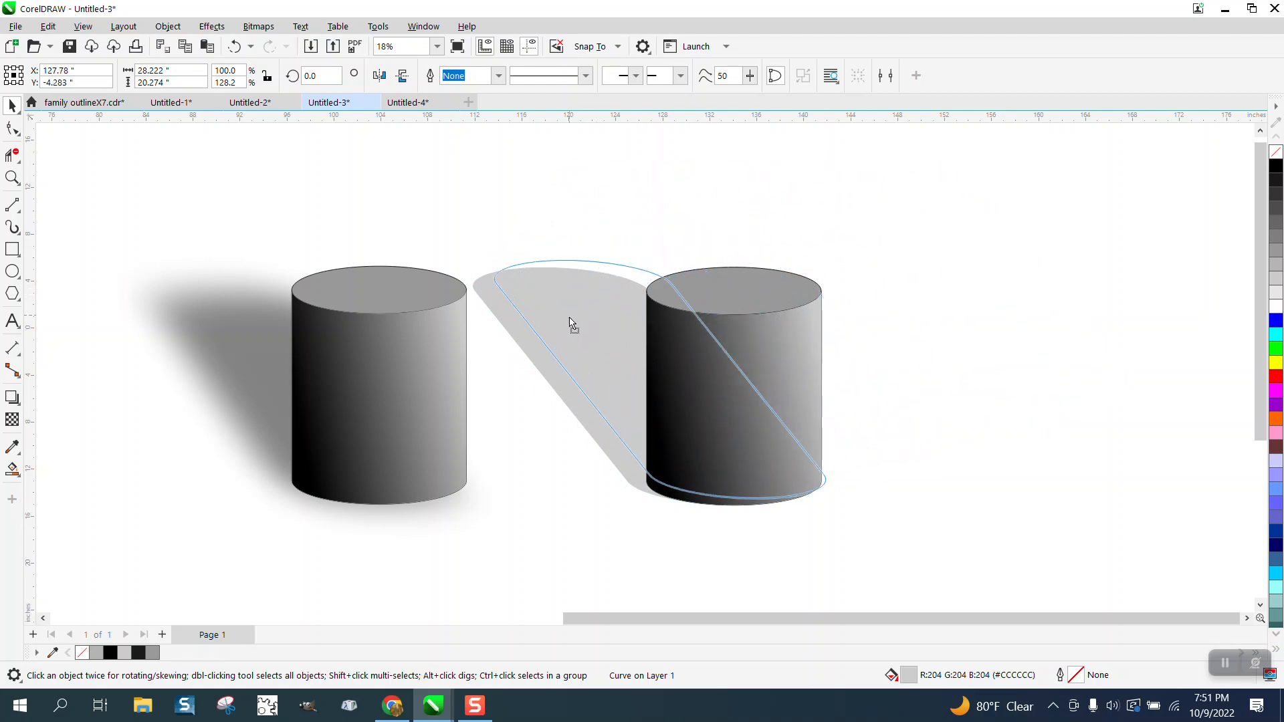
pyautogui.click(547, 324)
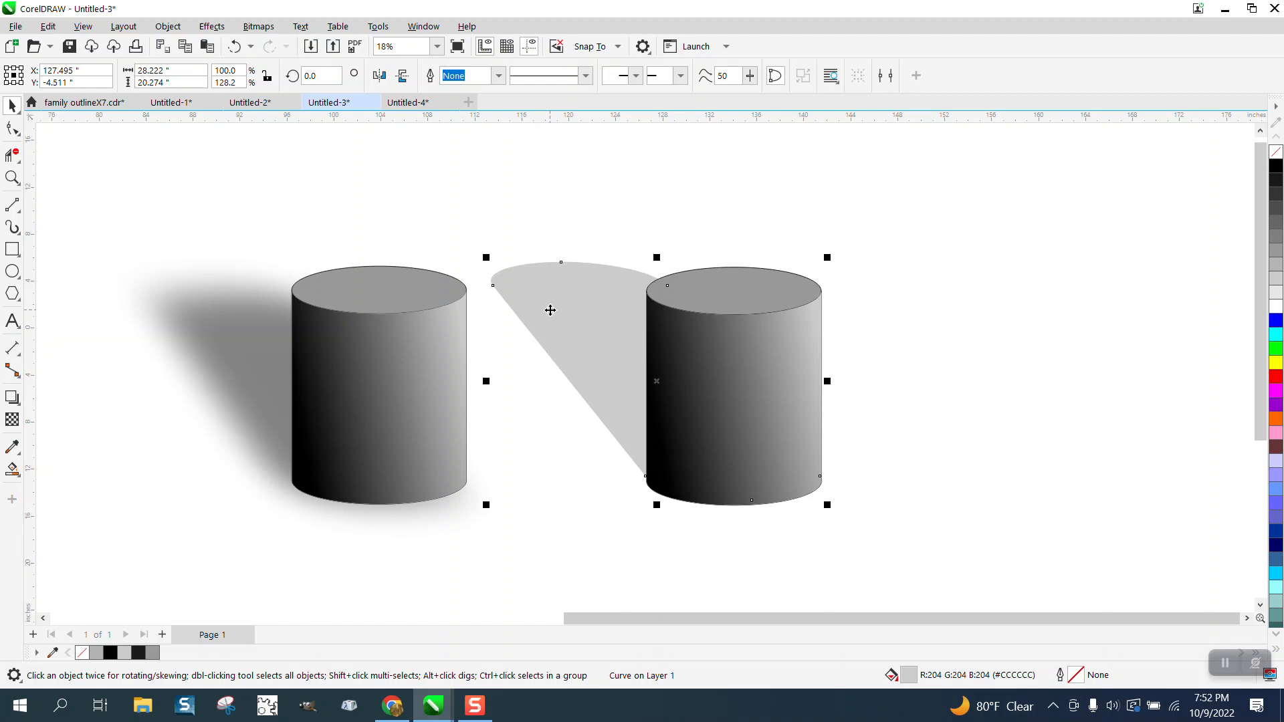
pyautogui.moveTo(553, 251)
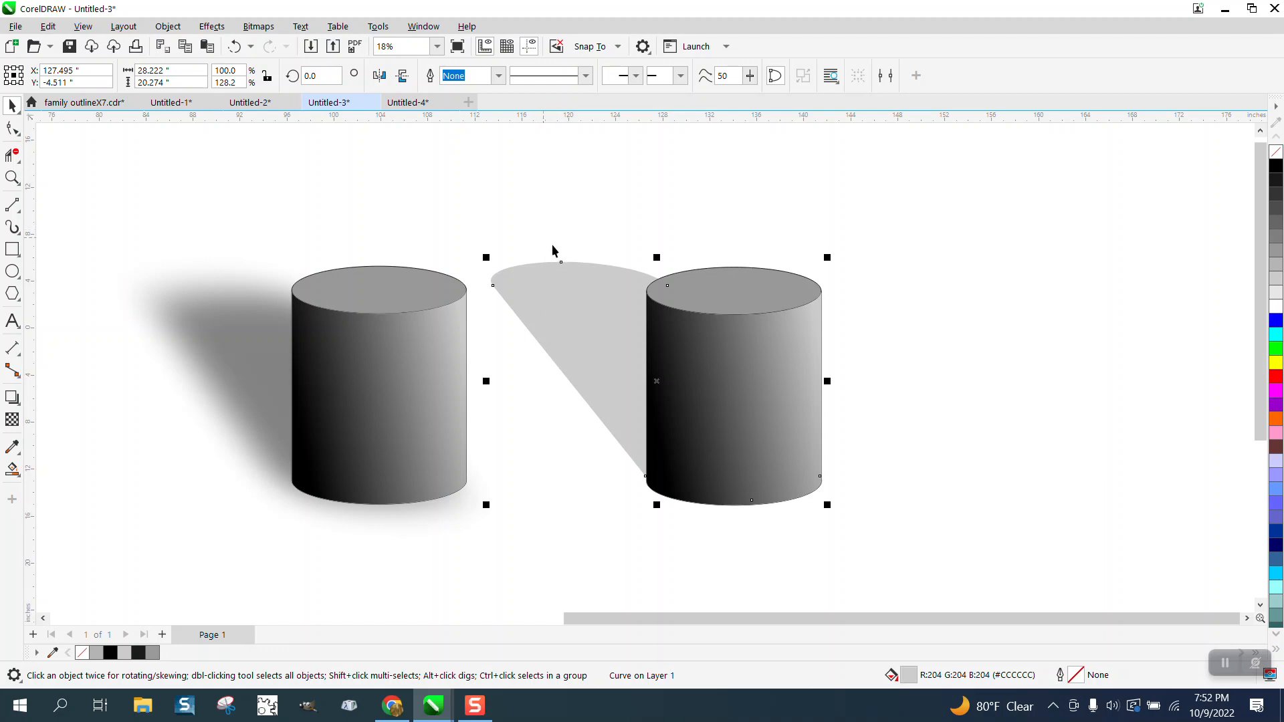
pyautogui.click(212, 27)
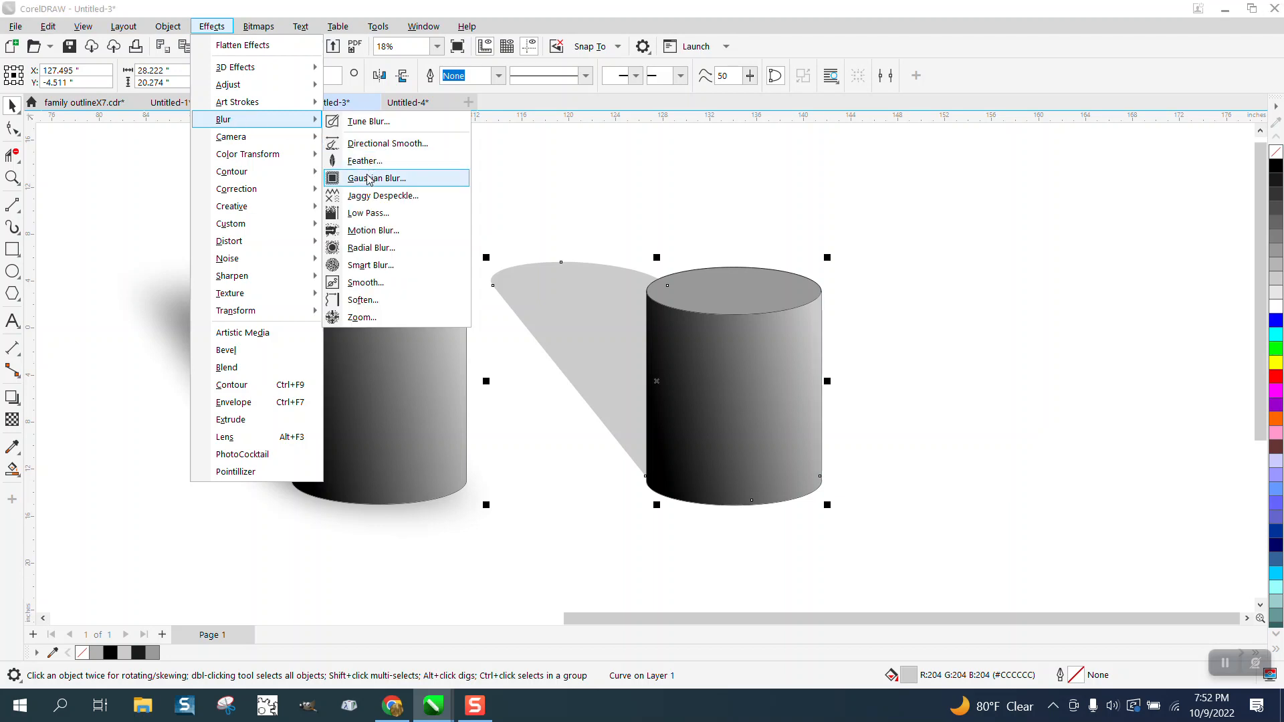
# Apply a Gaussian Blur of radius 92.4 pixels to the shadow shape
pyautogui.click(377, 177)
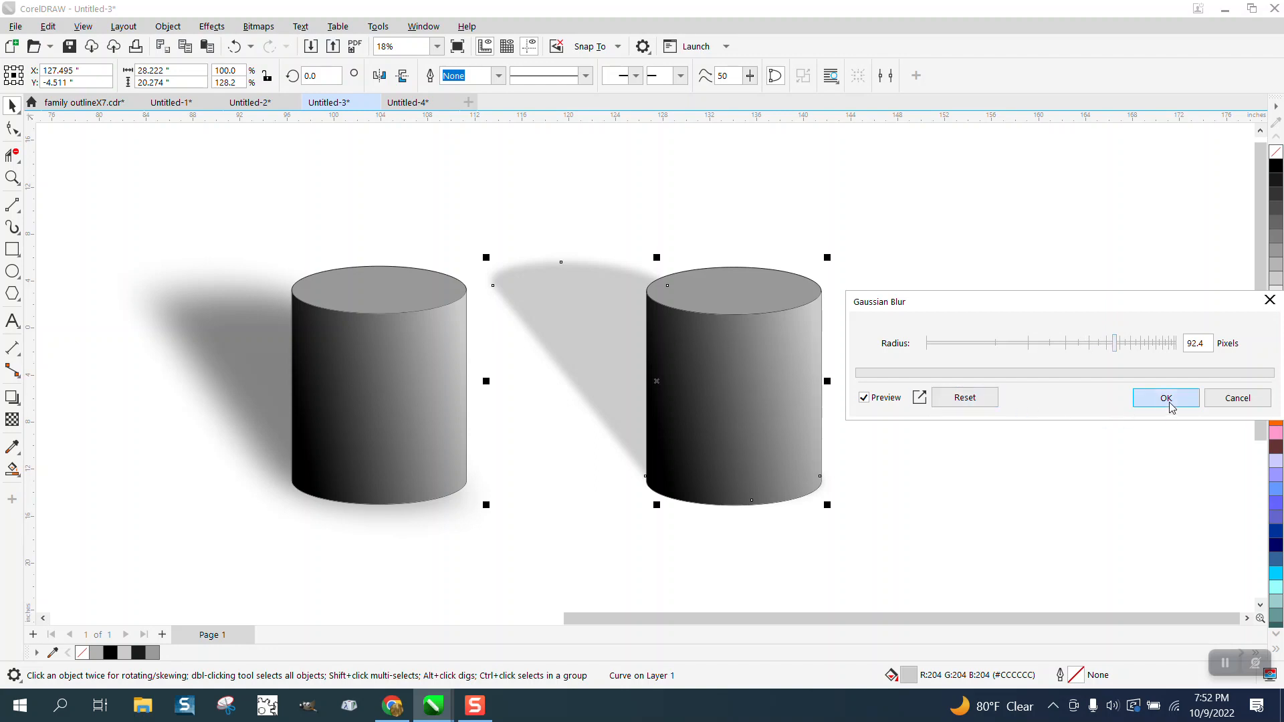
pyautogui.click(1164, 399)
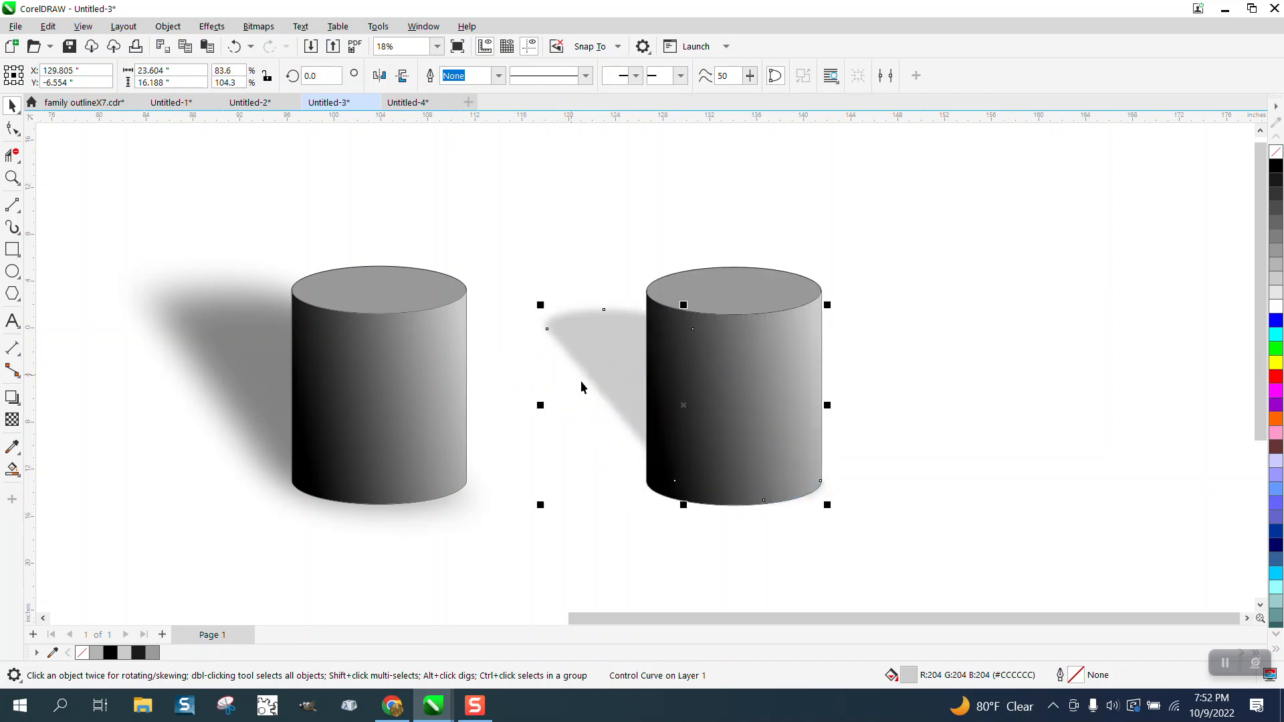
pyautogui.moveTo(544, 509)
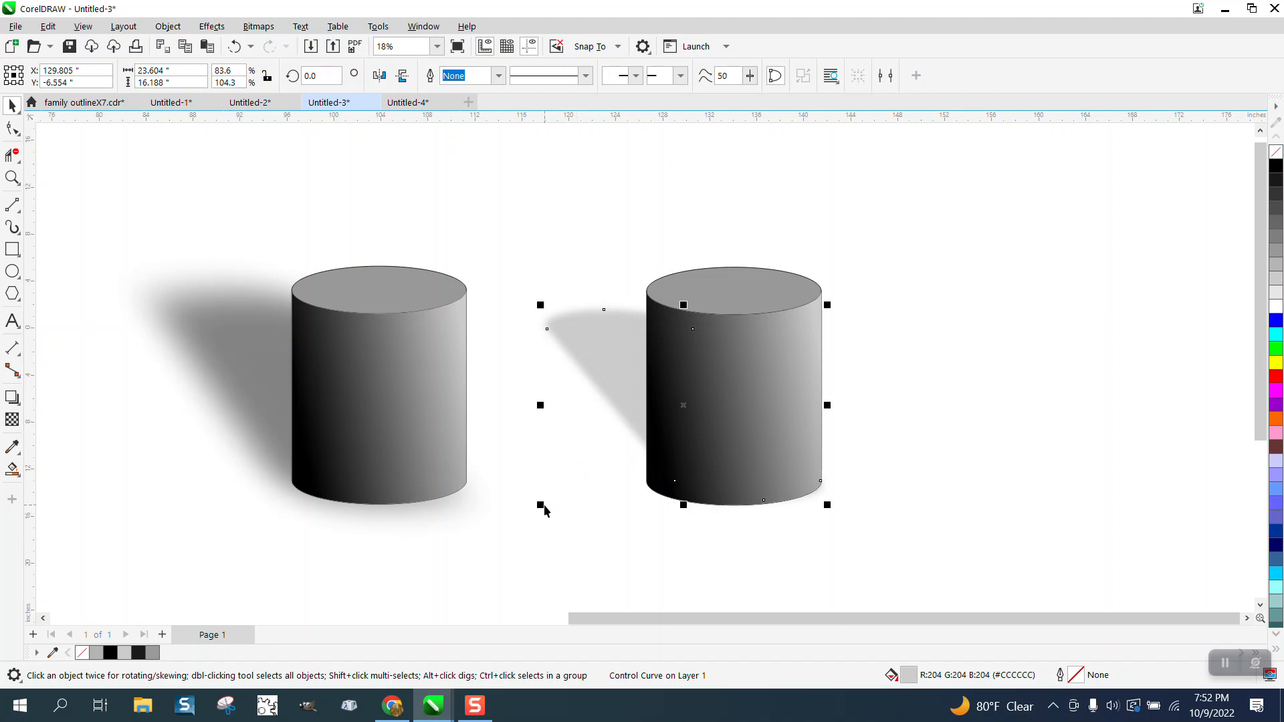
# Stretch the blurred shadow slightly taller from its corner and zoom in on both cylinders
pyautogui.click(637, 397)
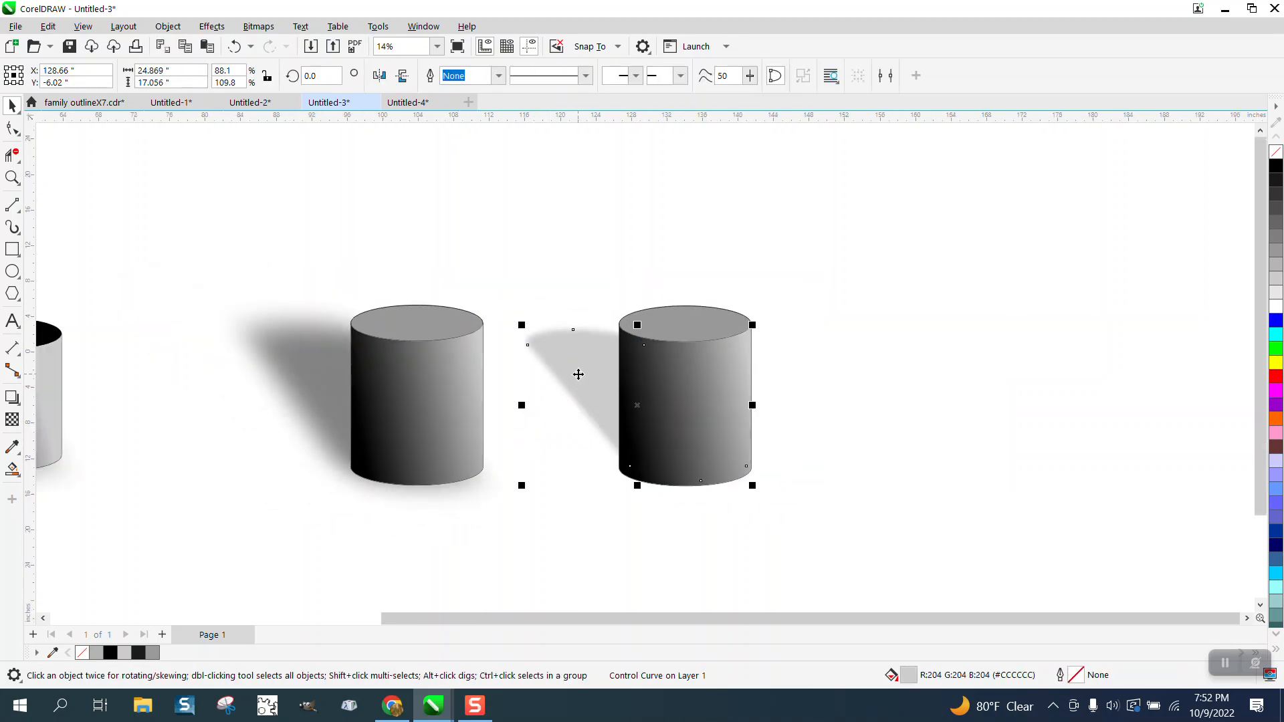
pyautogui.scroll(-3)
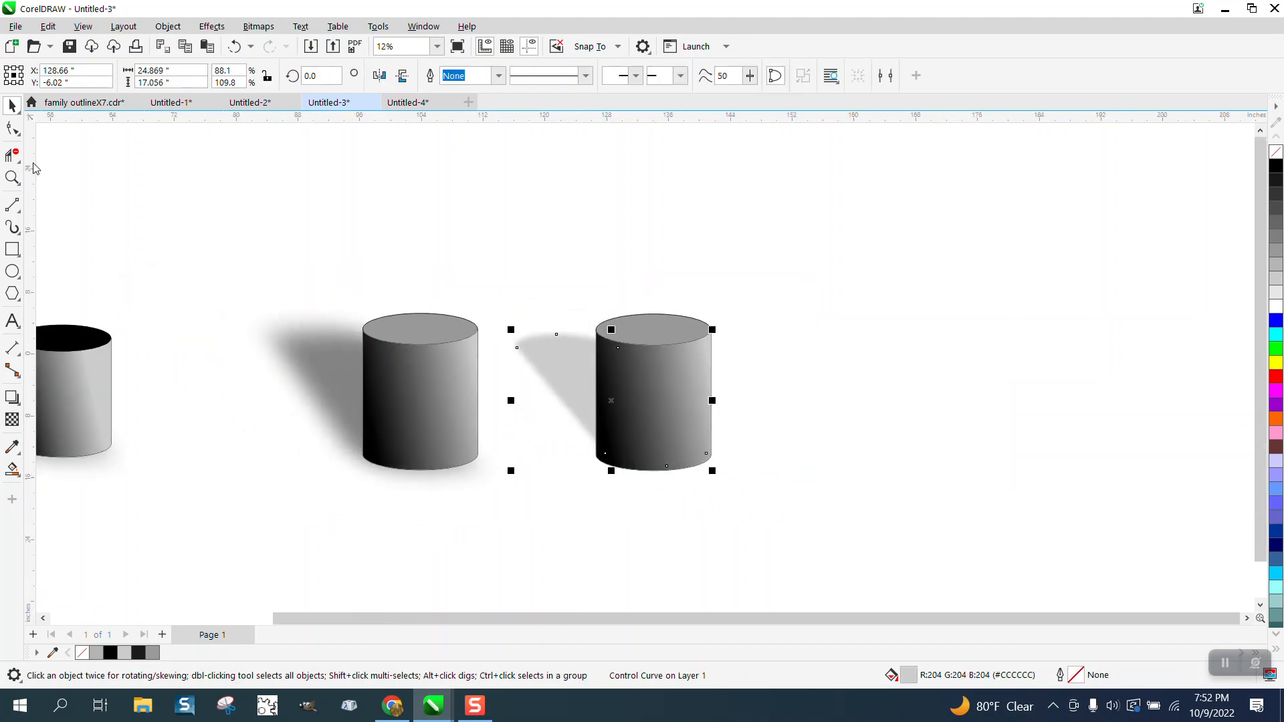
pyautogui.click(12, 178)
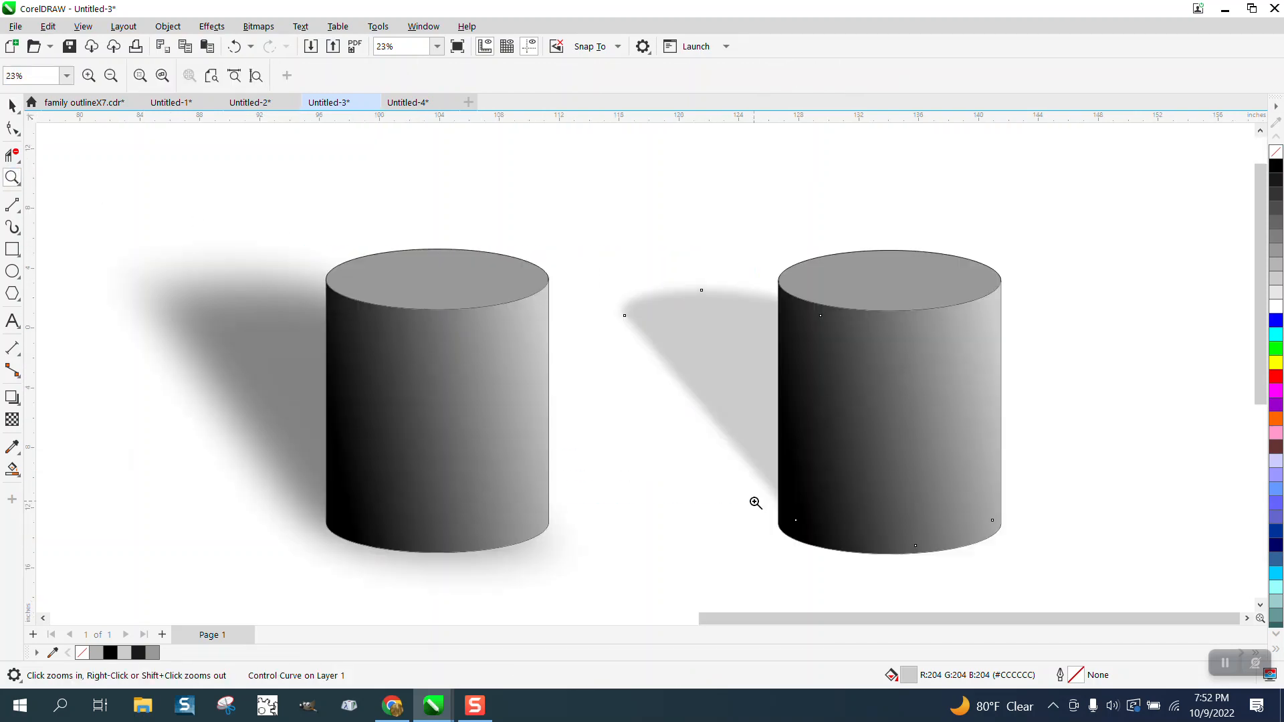
pyautogui.click(889, 401)
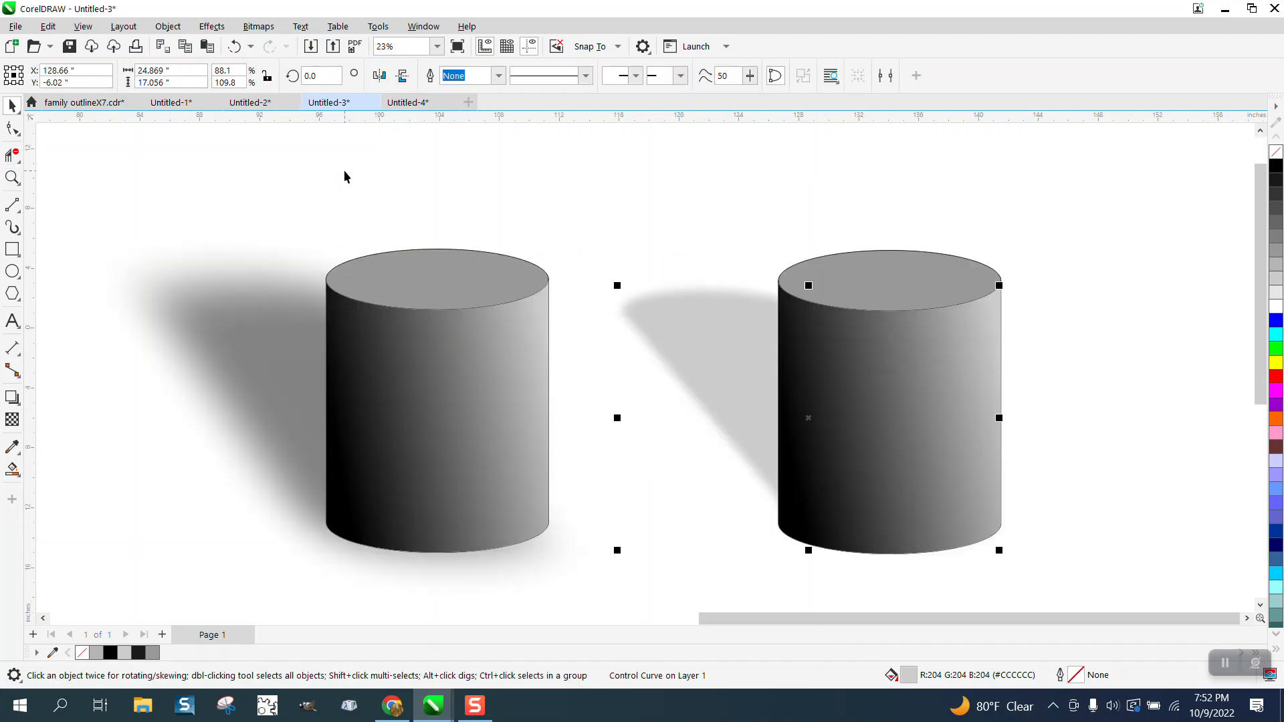